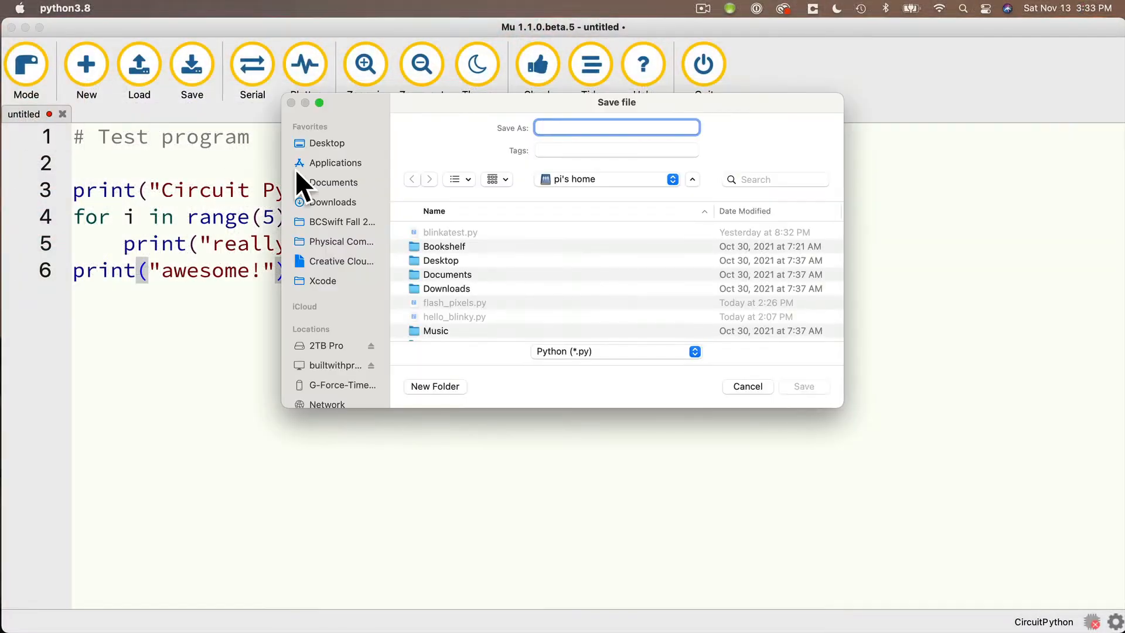
# Step: Review the gallaugher.com tutorial on using a Raspberry Pi with the Mac Finder
pyautogui.click(331, 365)
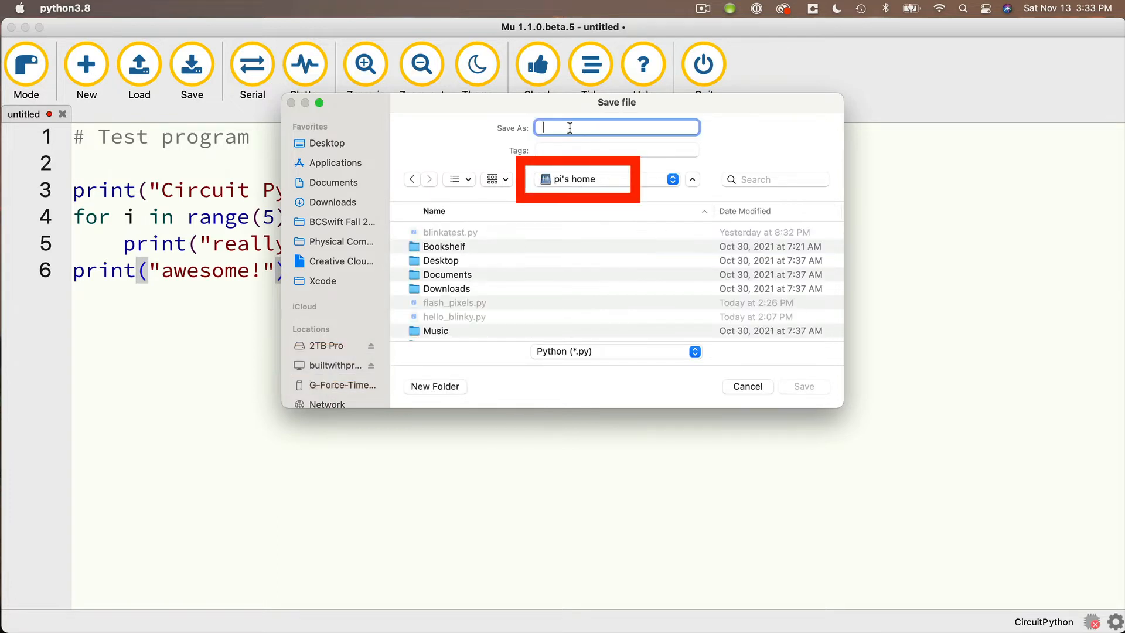
pyautogui.click(803, 386)
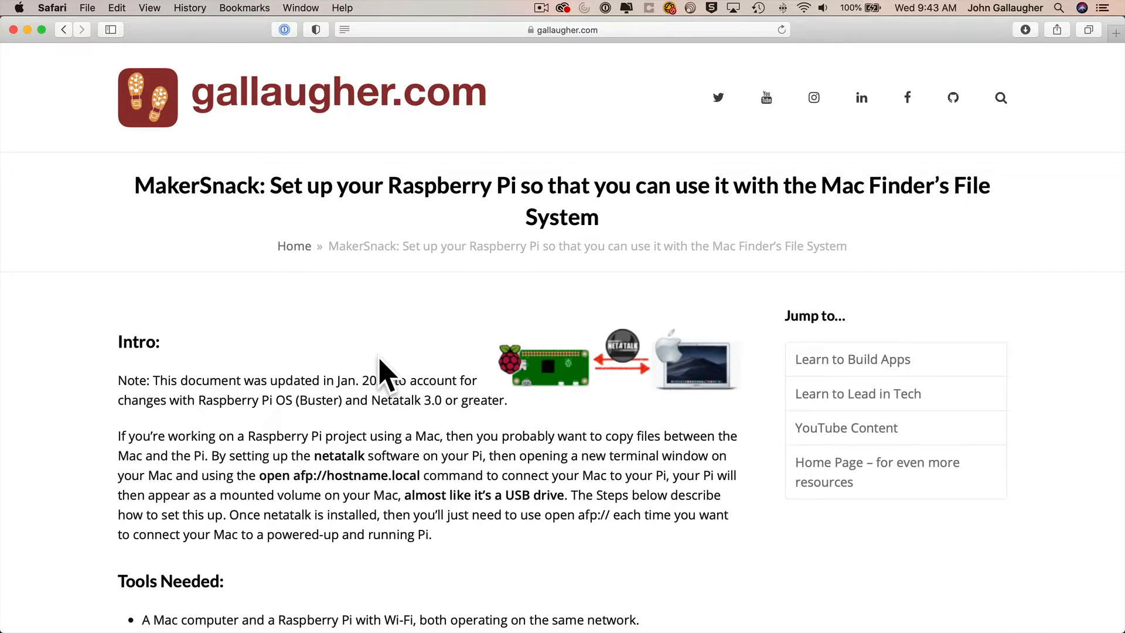
pyautogui.scroll(-3)
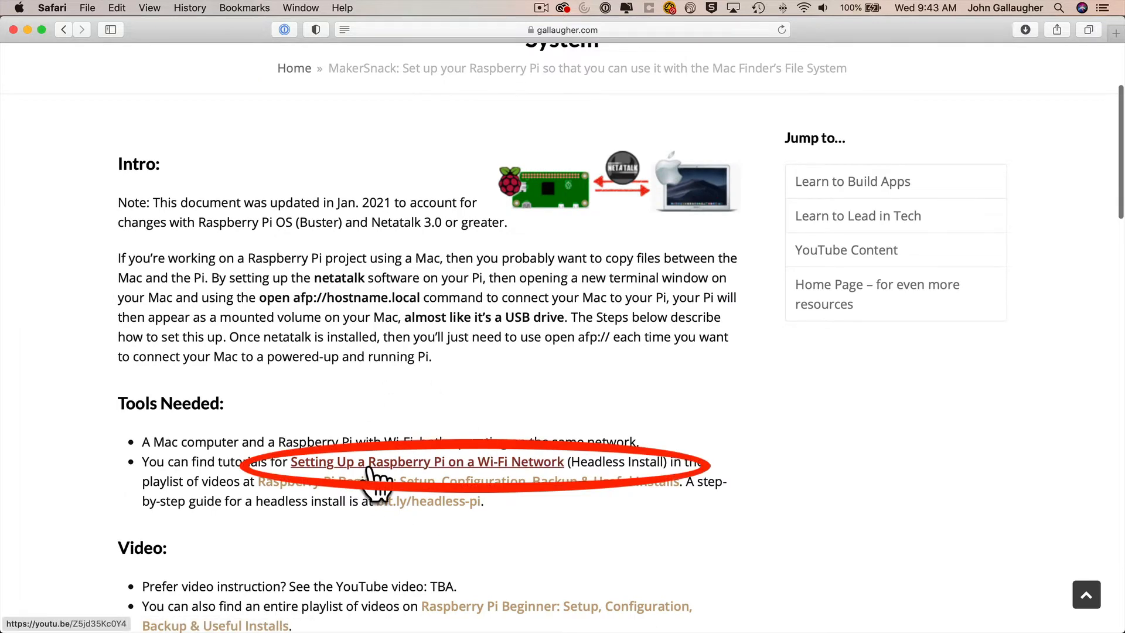
pyautogui.scroll(3)
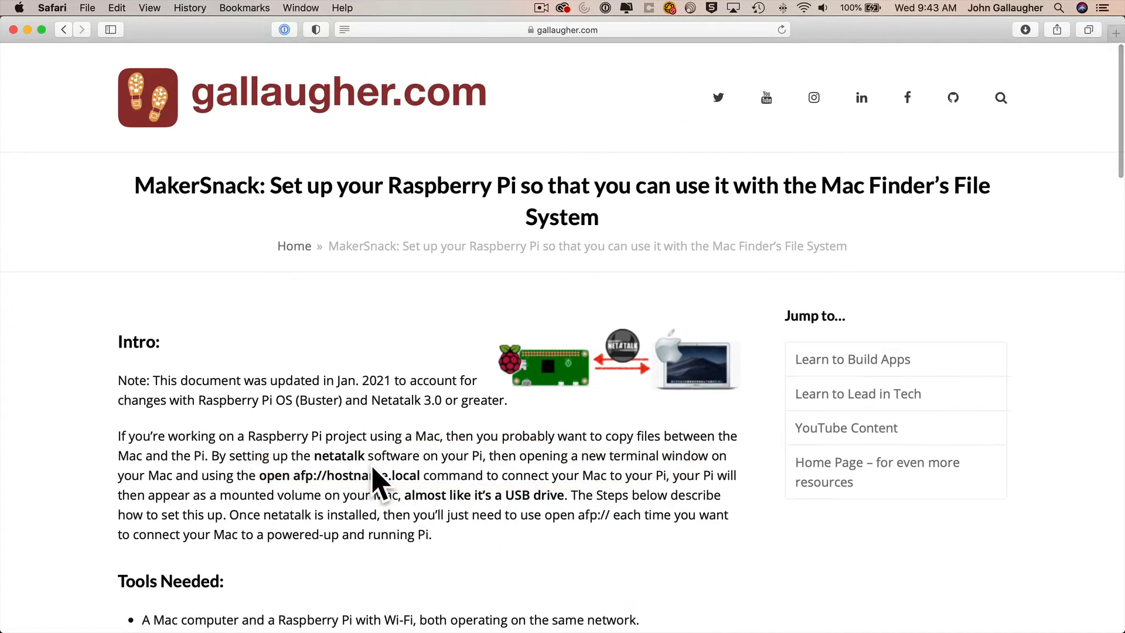
pyautogui.moveTo(147, 247)
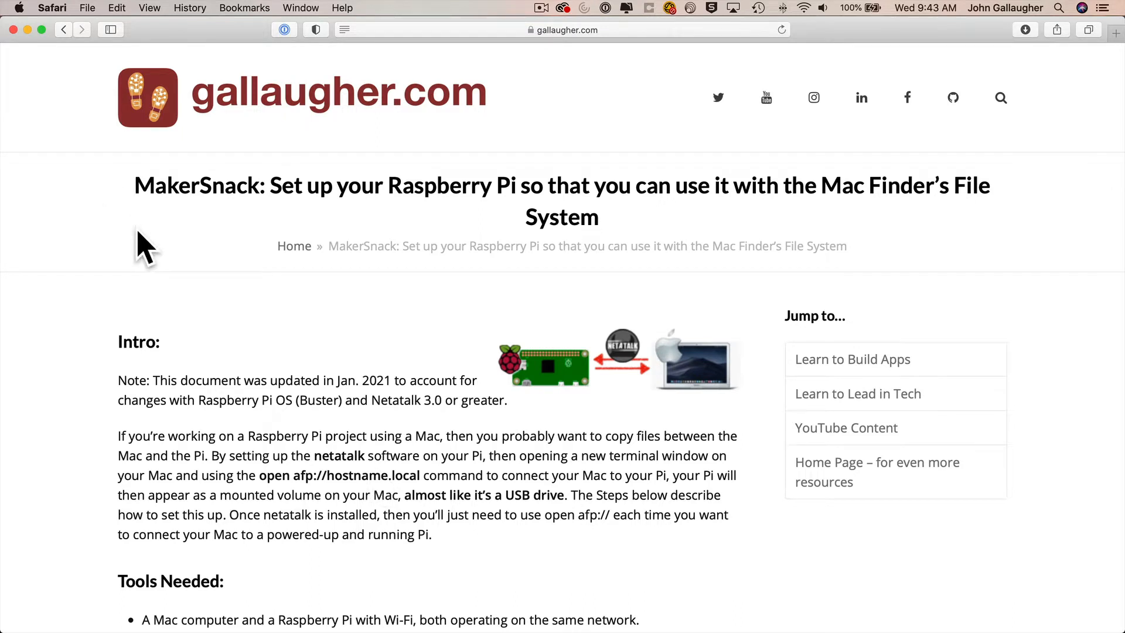
# Step: Launch Terminal from Spotlight by searching 'terminal'
pyautogui.write('terminal')
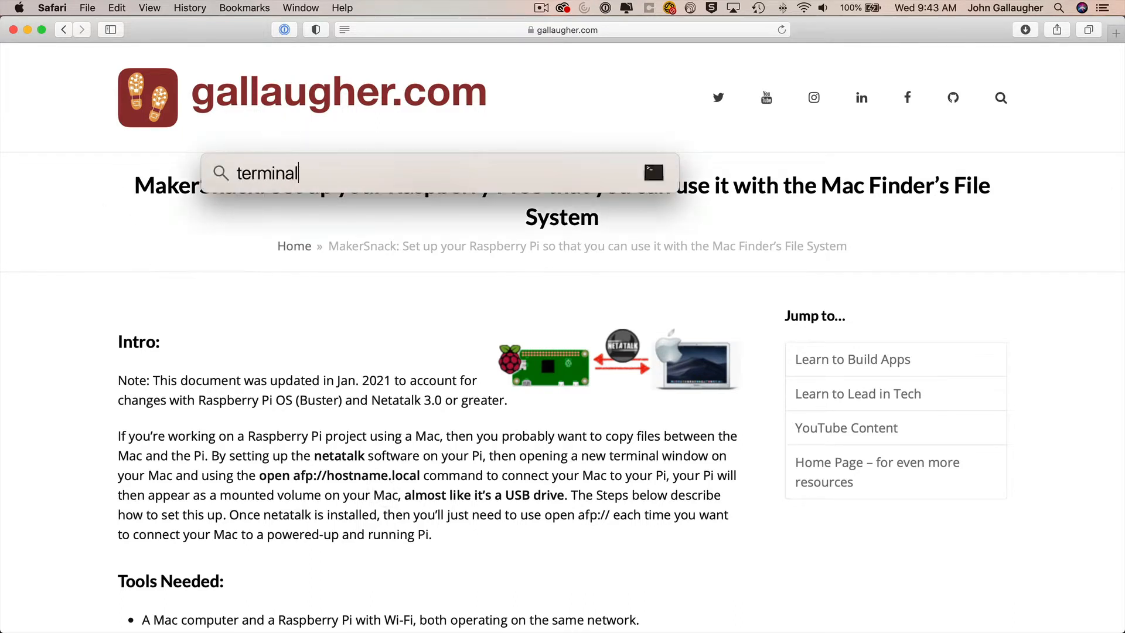
pyautogui.press('Escape')
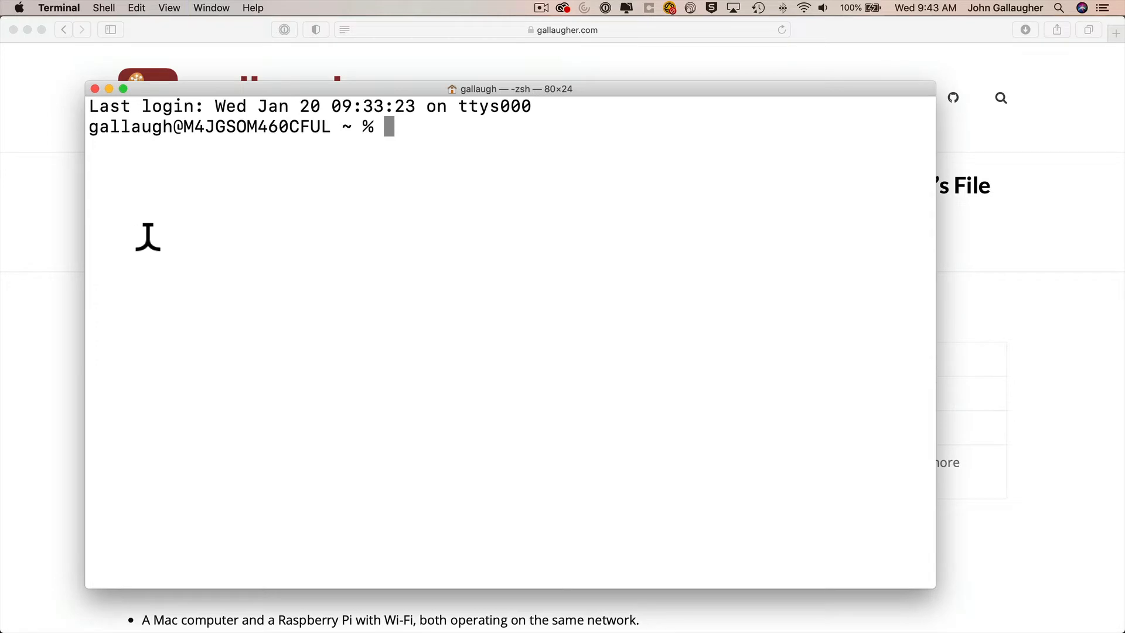
pyautogui.write('ss')
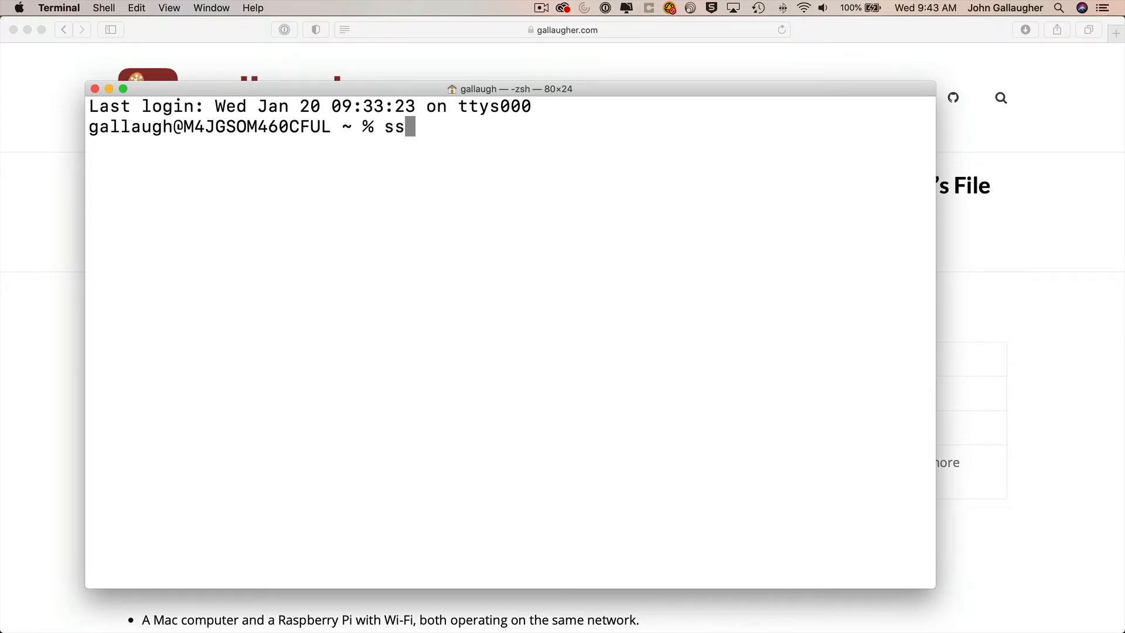
pyautogui.write('h pi@')
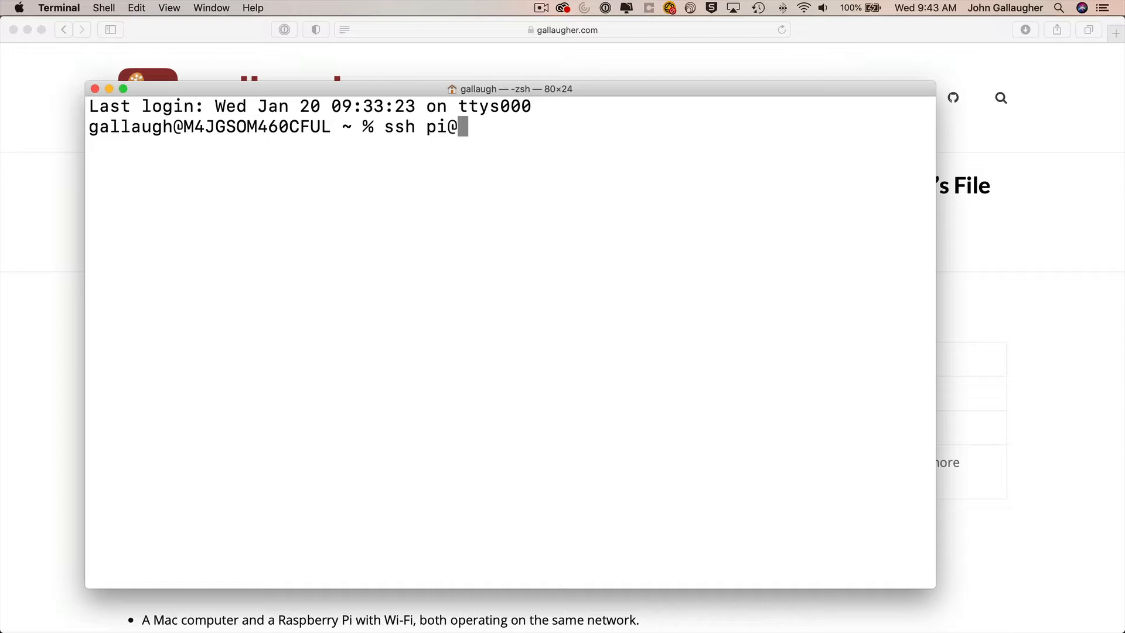
pyautogui.write('mil-mascaras.local')
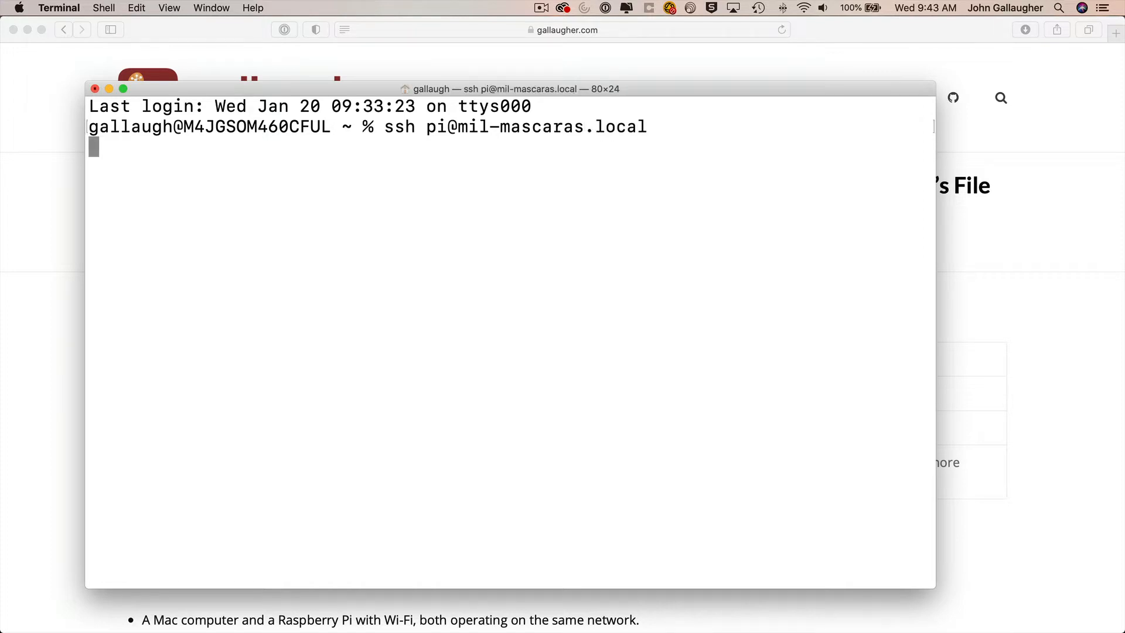
pyautogui.write('yes')
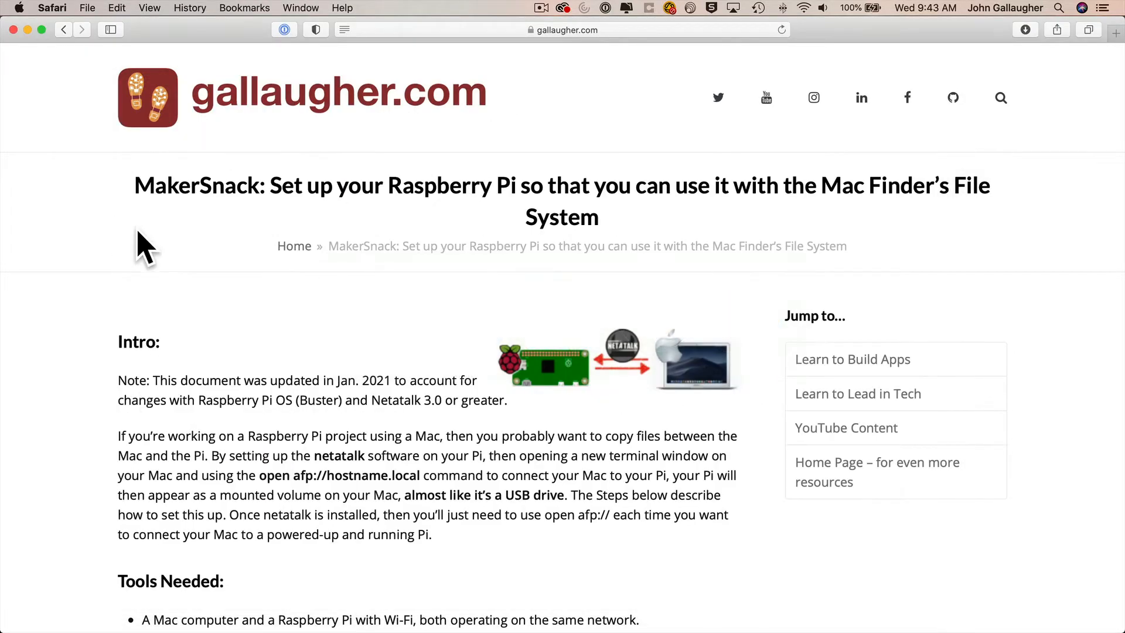
# Step: Scroll to the tutorial's Netatalk install and afp.conf editing commands
pyautogui.scroll(-3)
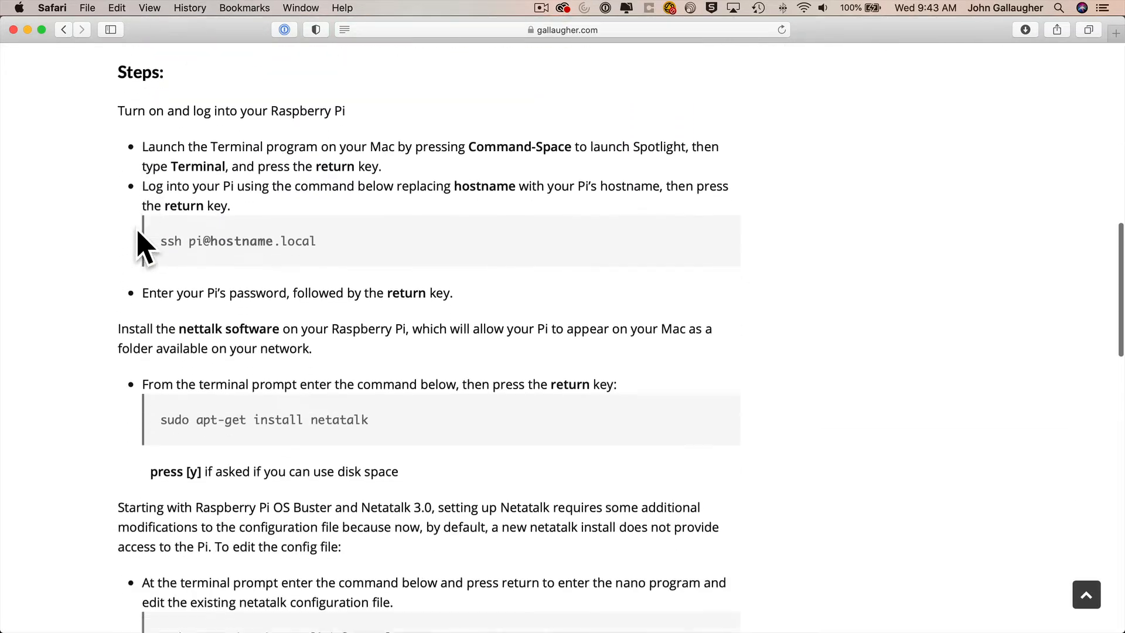
pyautogui.scroll(-3)
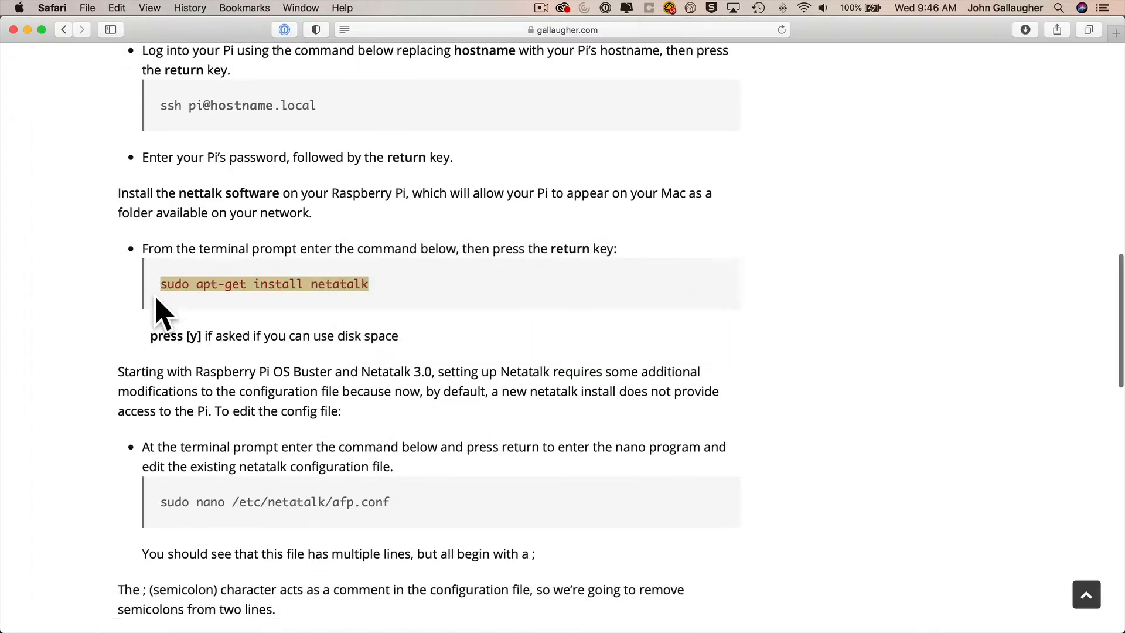
pyautogui.scroll(-3)
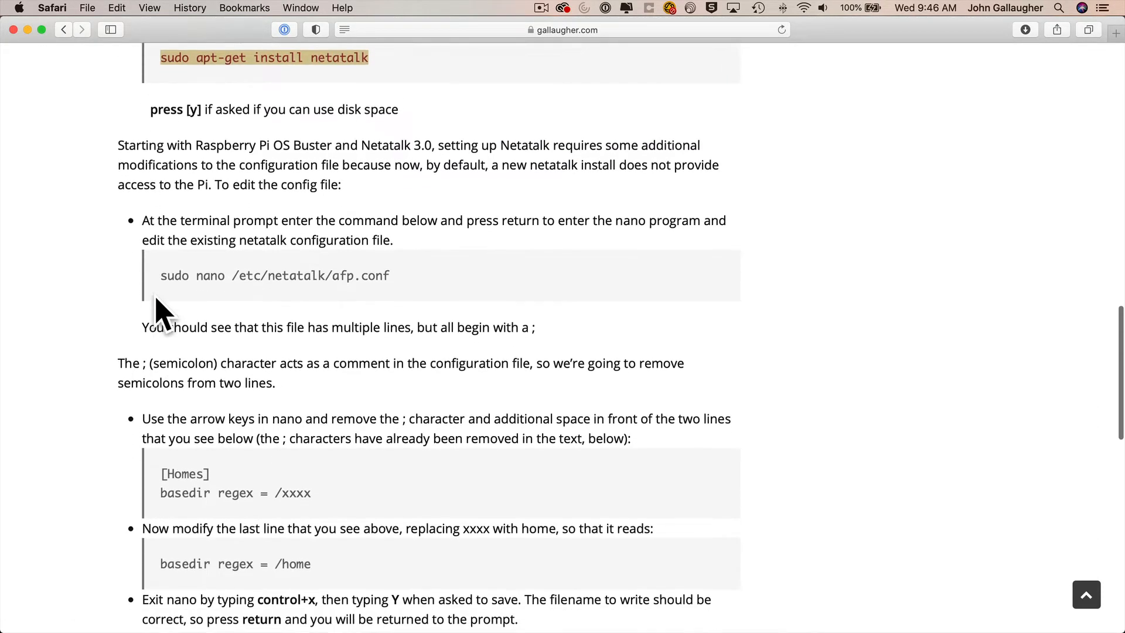
pyautogui.scroll(-3)
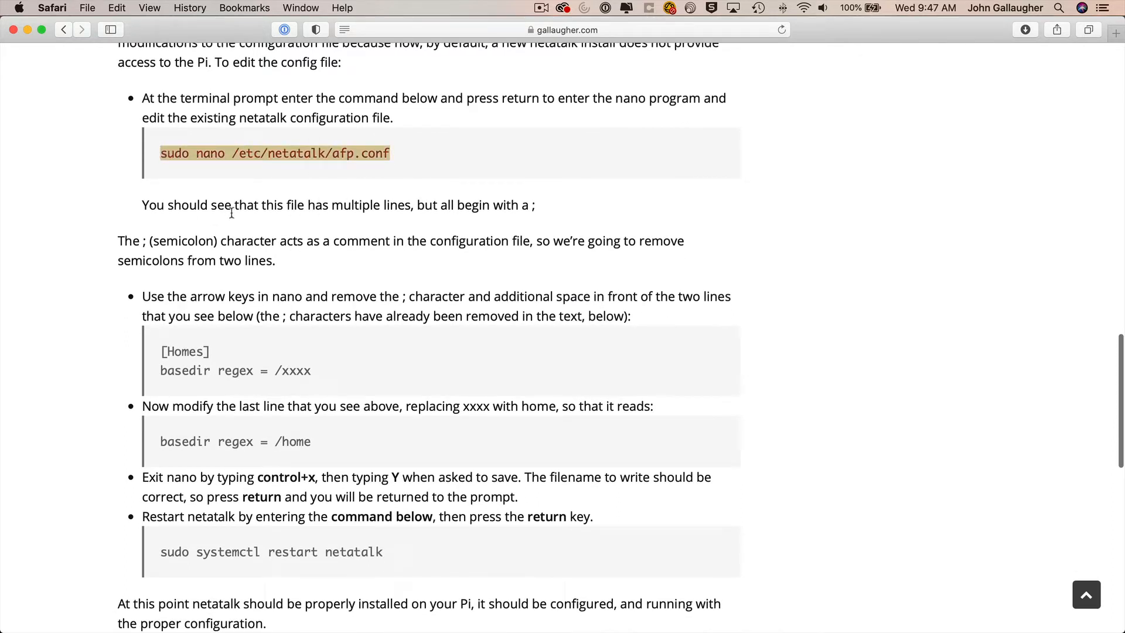
pyautogui.moveTo(301, 375)
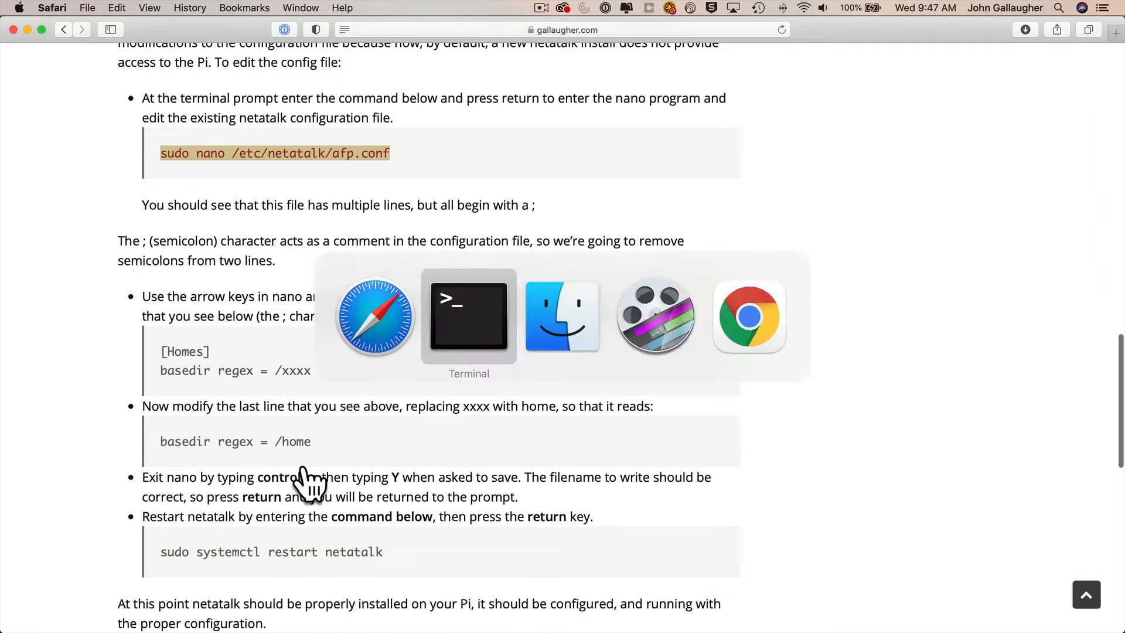
# Step: Edit /etc/netatalk/afp.conf in nano so [Homes] basedir regex = /home, then save and exit
pyautogui.click(468, 315)
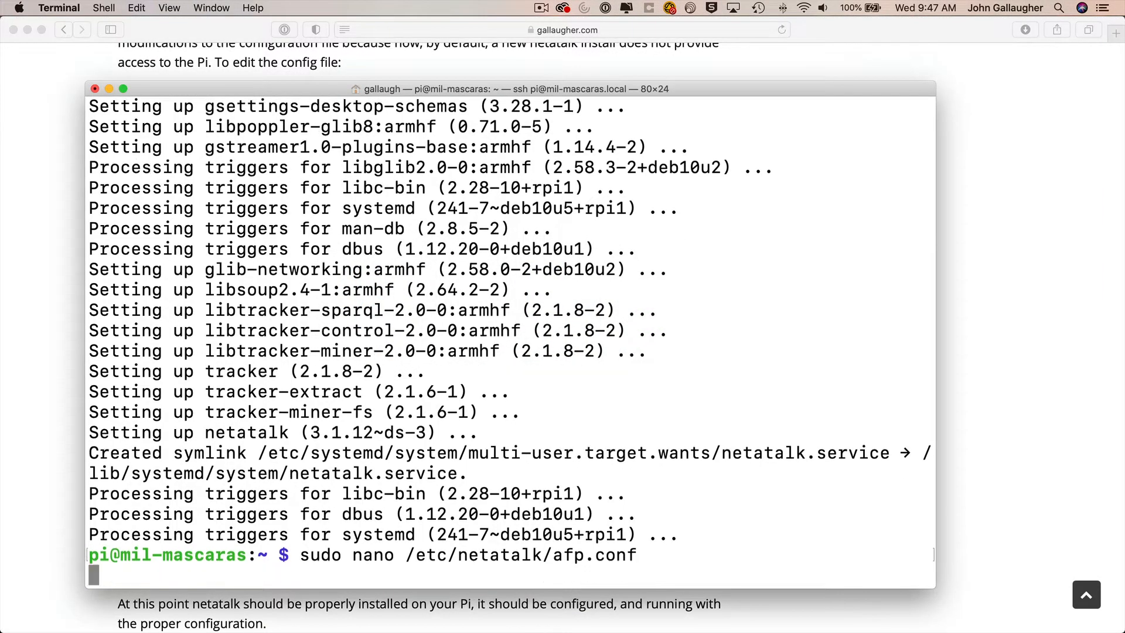
pyautogui.press('Return')
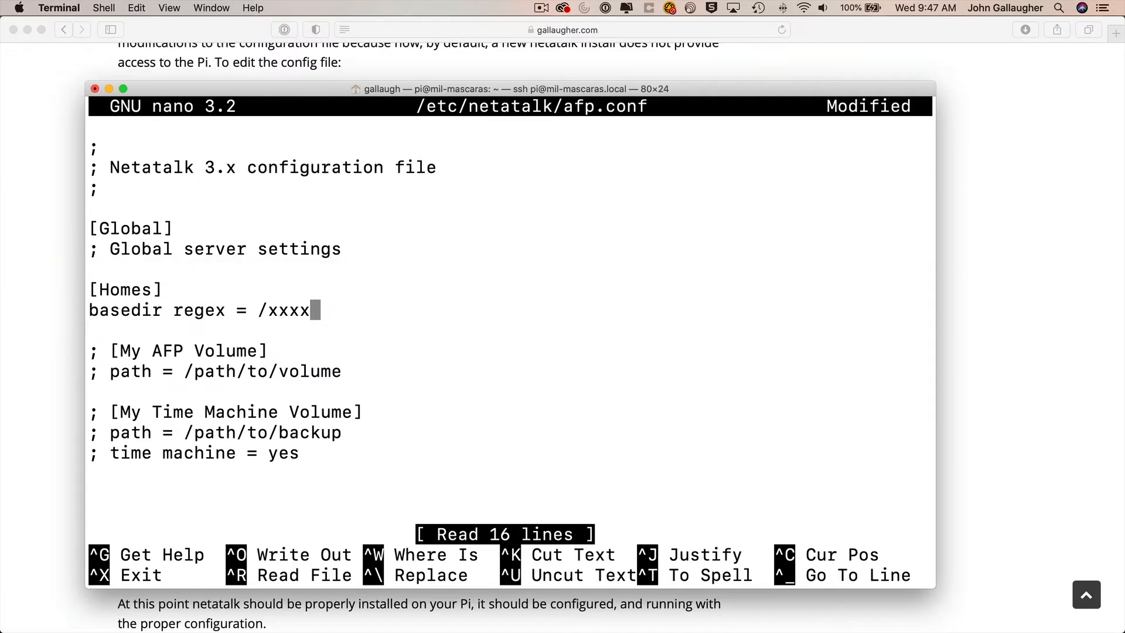
pyautogui.press('Backspace')
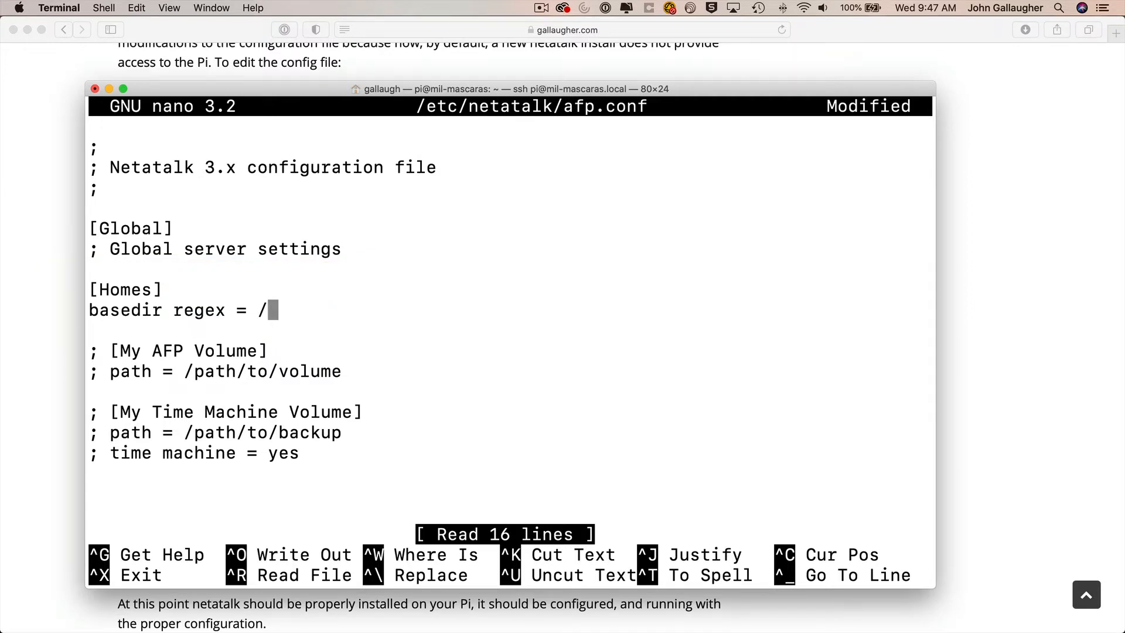
pyautogui.write('home')
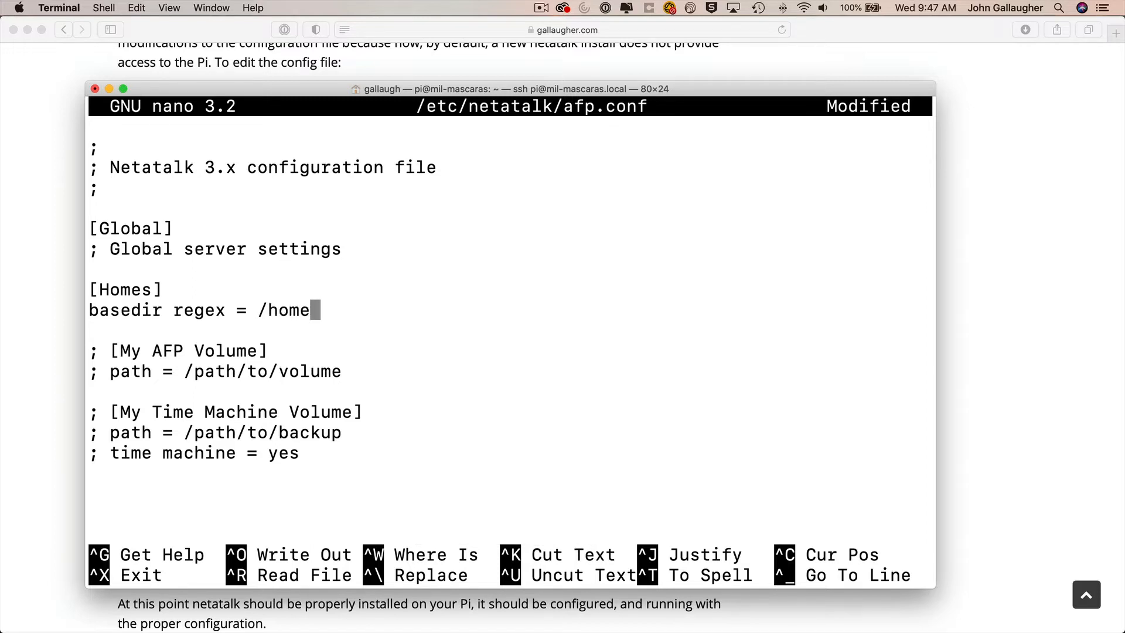
pyautogui.press('ctrl+x')
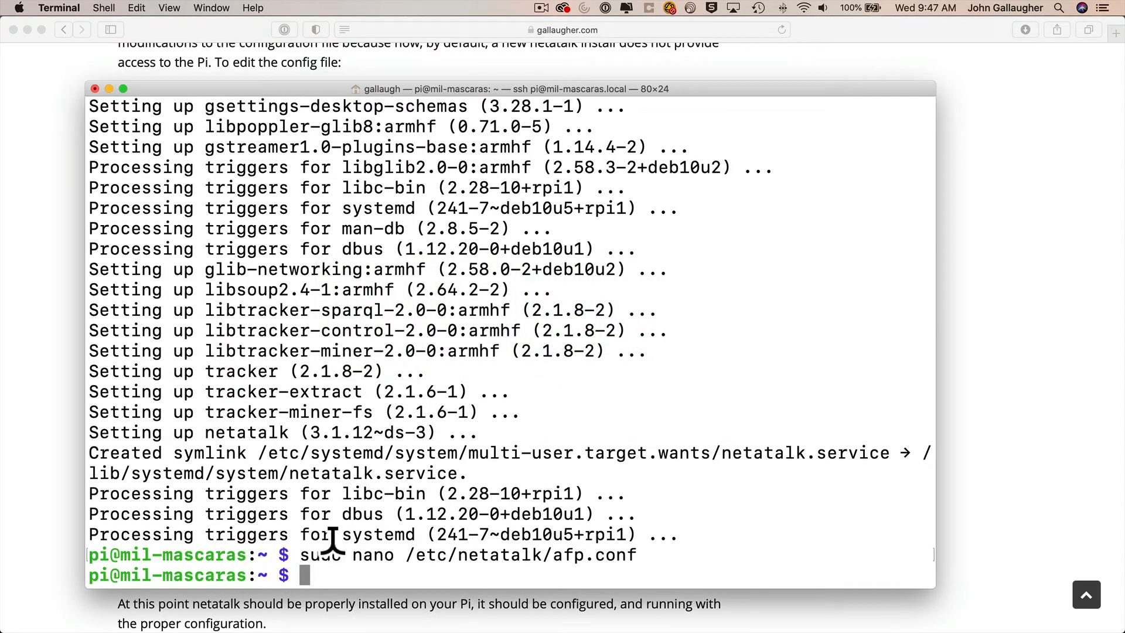
# Step: Restart netatalk with sudo systemctl on the Pi and close the setup guide window
pyautogui.write('sudo systemctl restart netatalk')
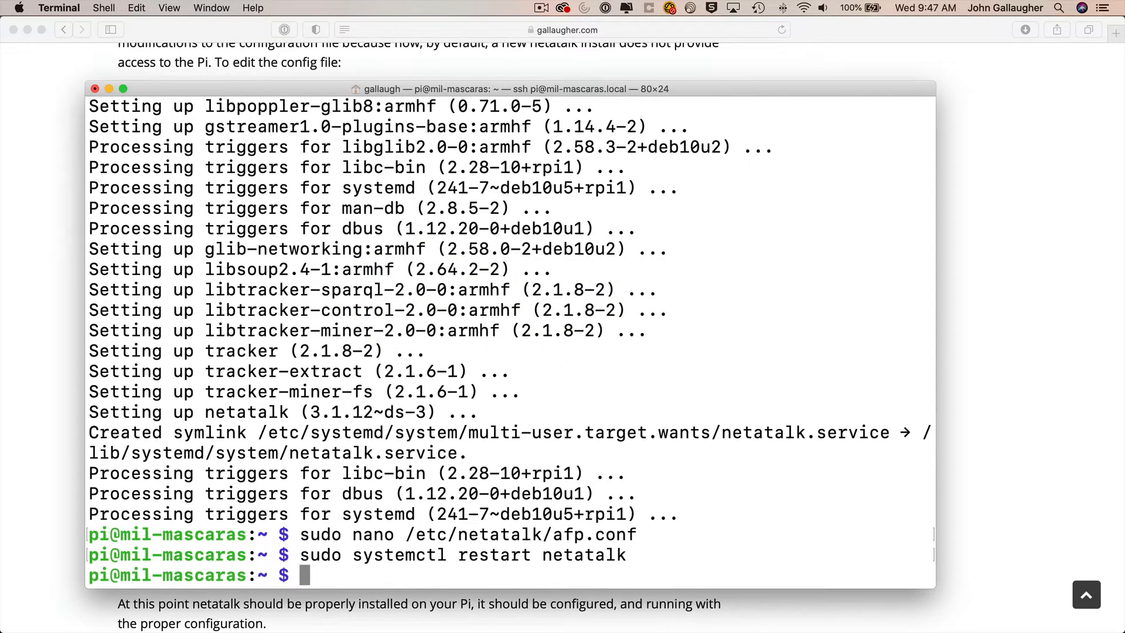
pyautogui.moveTo(273, 271)
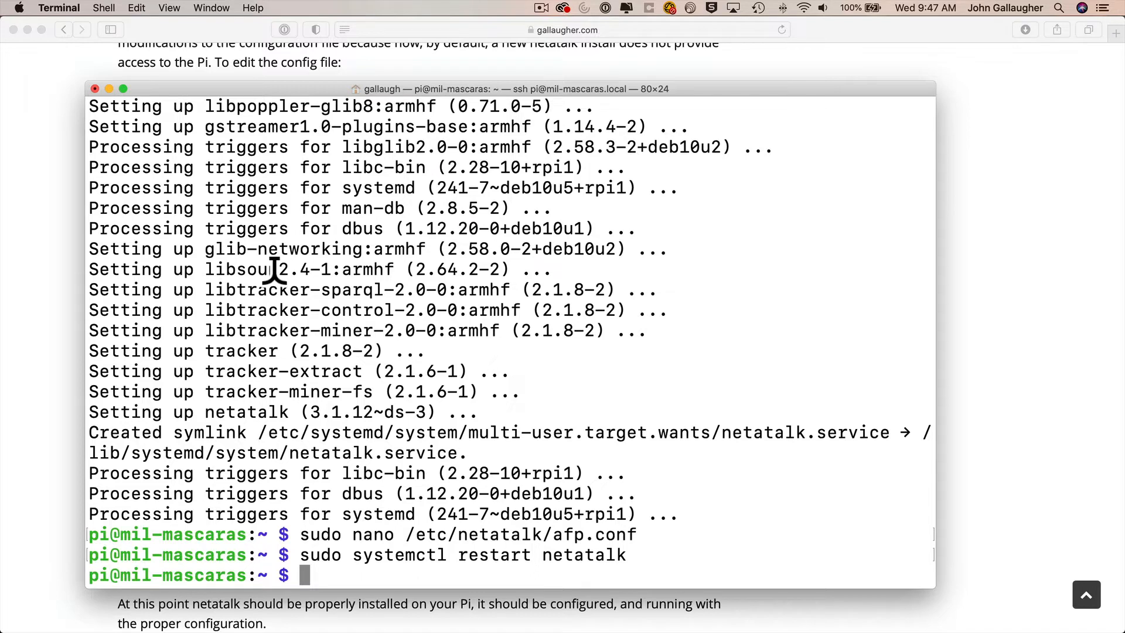
pyautogui.moveTo(133, 107)
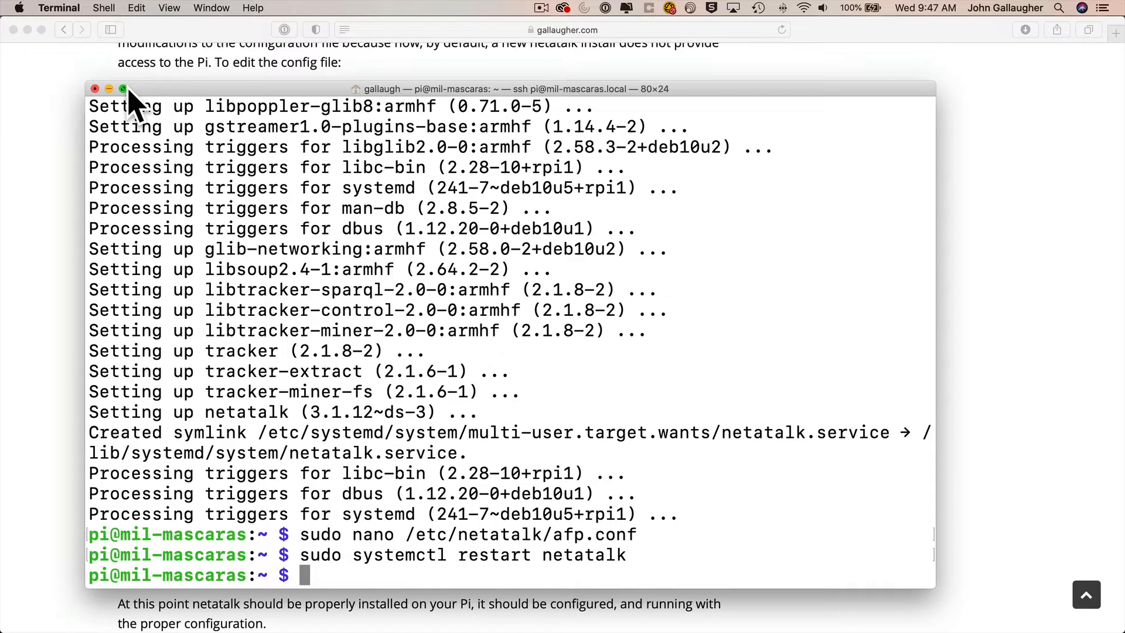
pyautogui.click(94, 89)
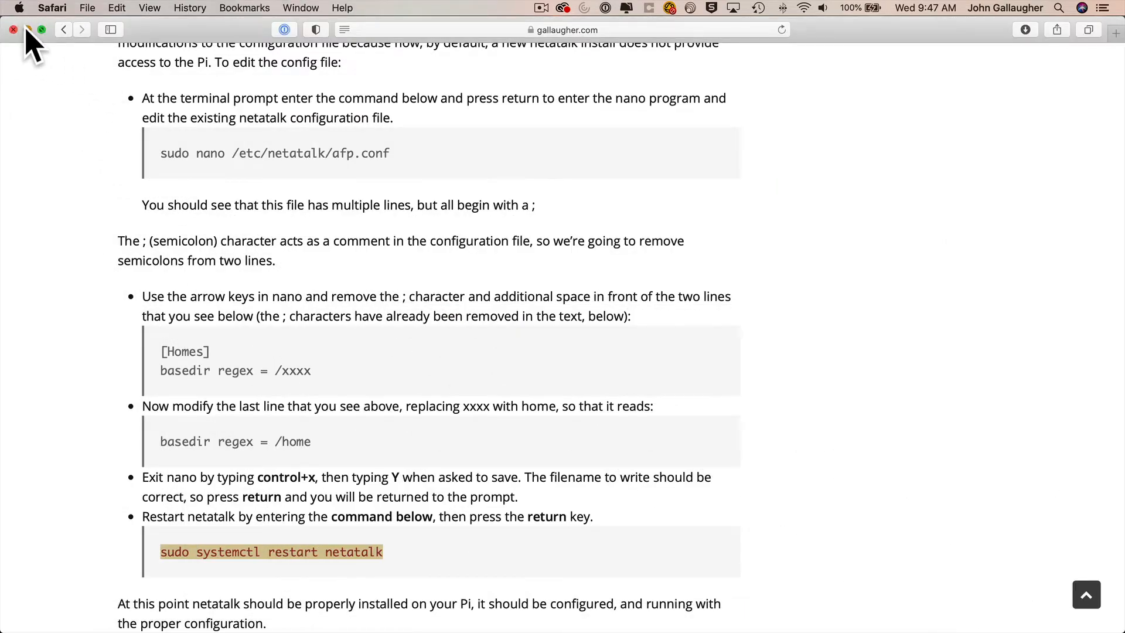
pyautogui.click(13, 29)
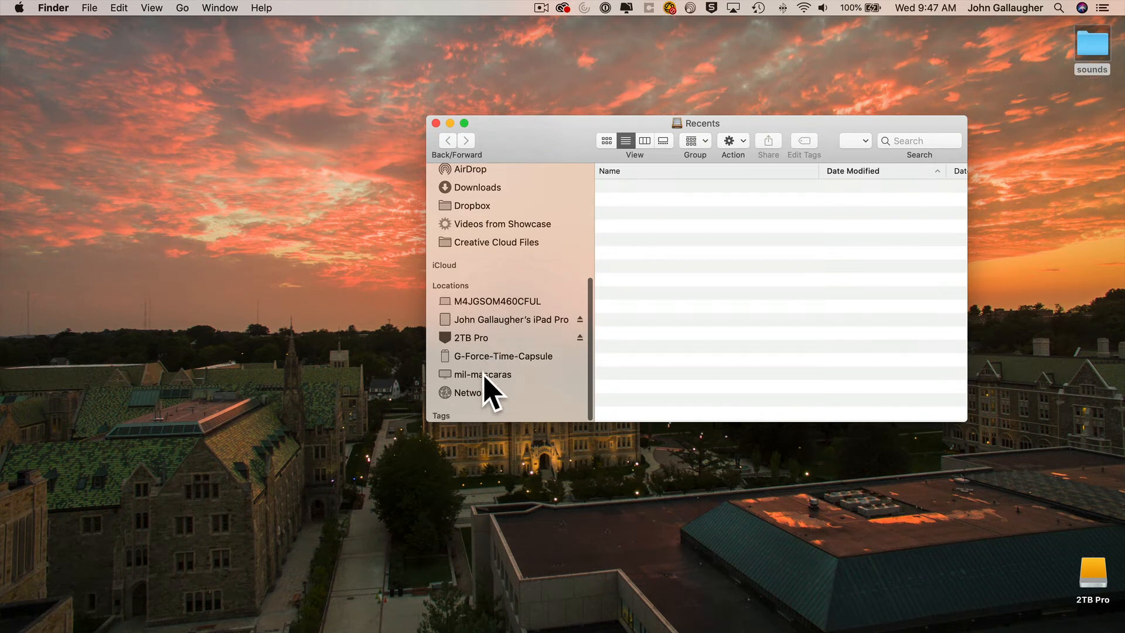
pyautogui.moveTo(485, 416)
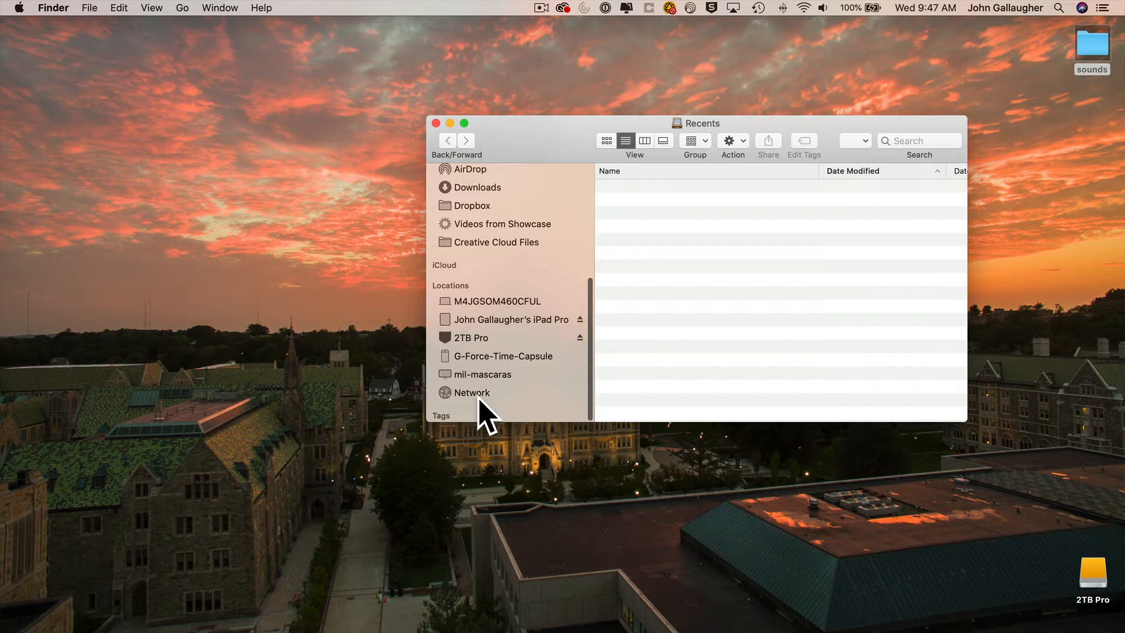
pyautogui.moveTo(477, 387)
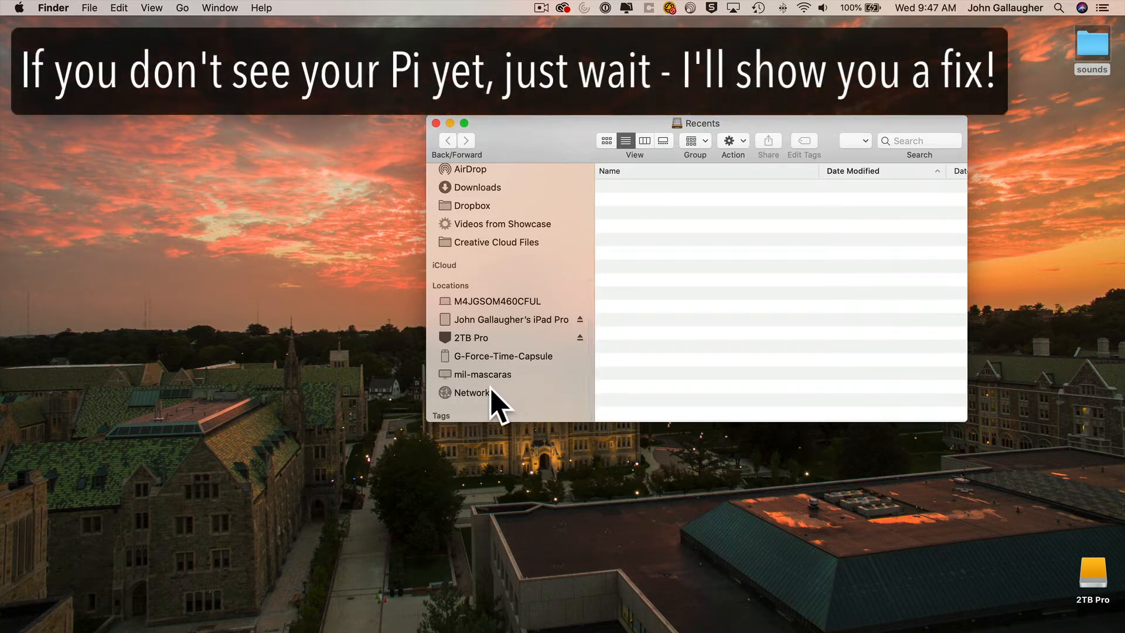
# Step: Select mil-mascaras under Locations in the Finder sidebar
pyautogui.click(472, 392)
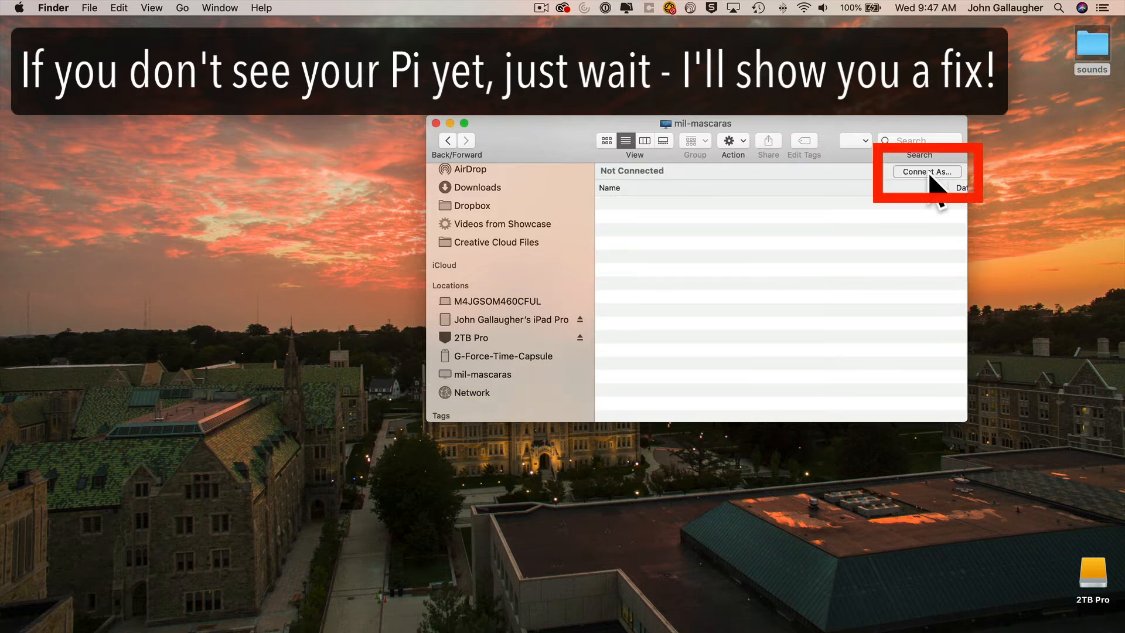
# Step: Connect As to mil-mascaras with the name pi and move to the password field
pyautogui.click(926, 171)
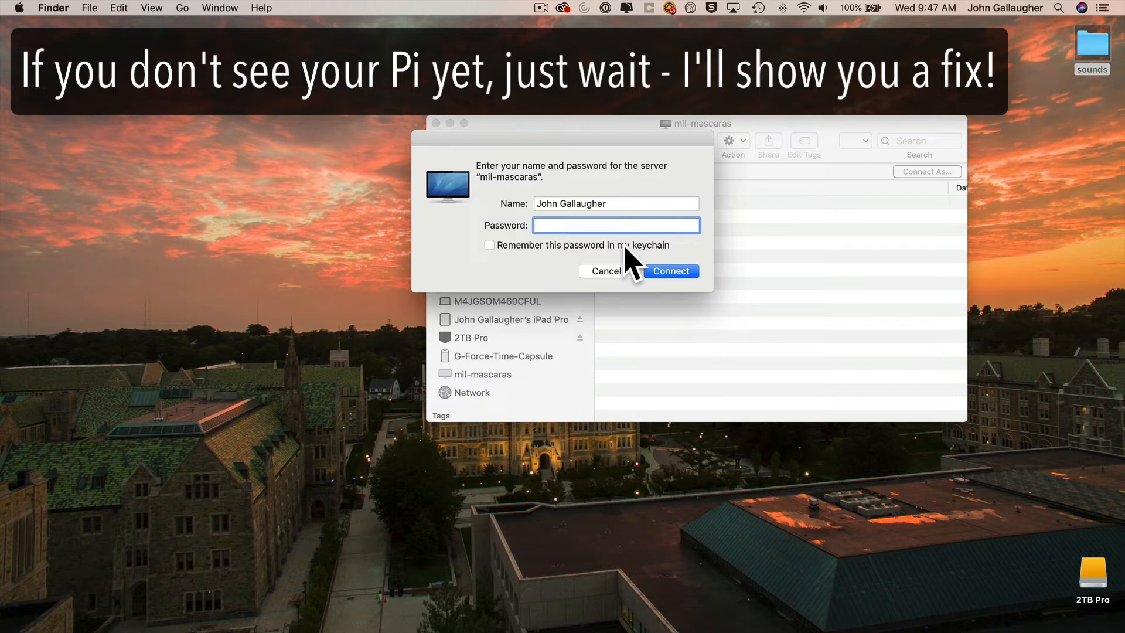
pyautogui.moveTo(674, 199)
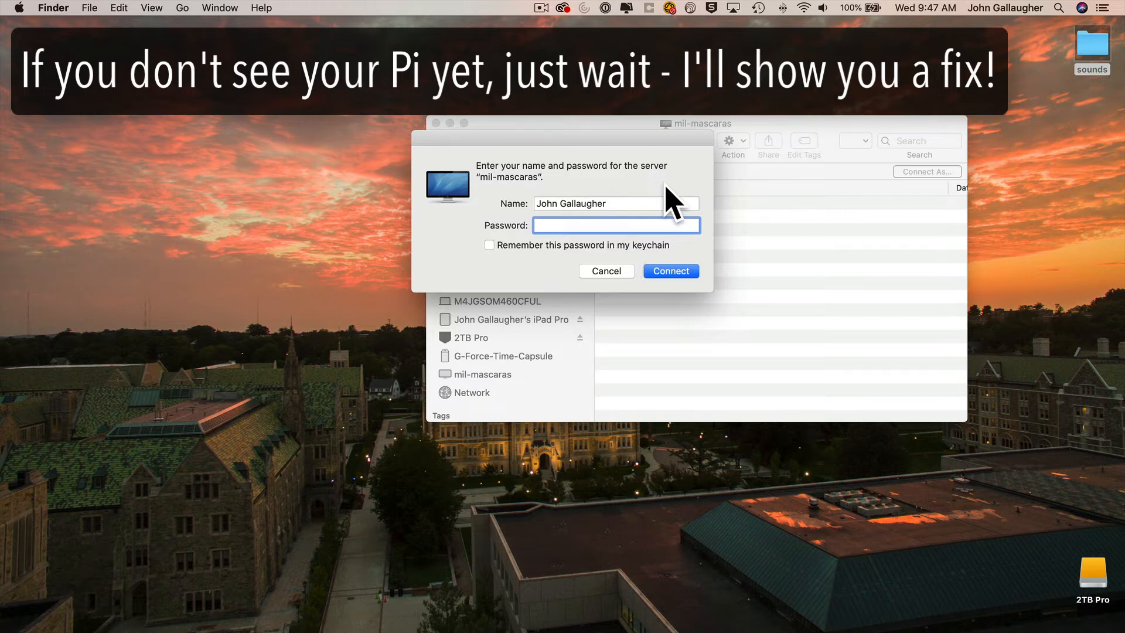
pyautogui.write('pi')
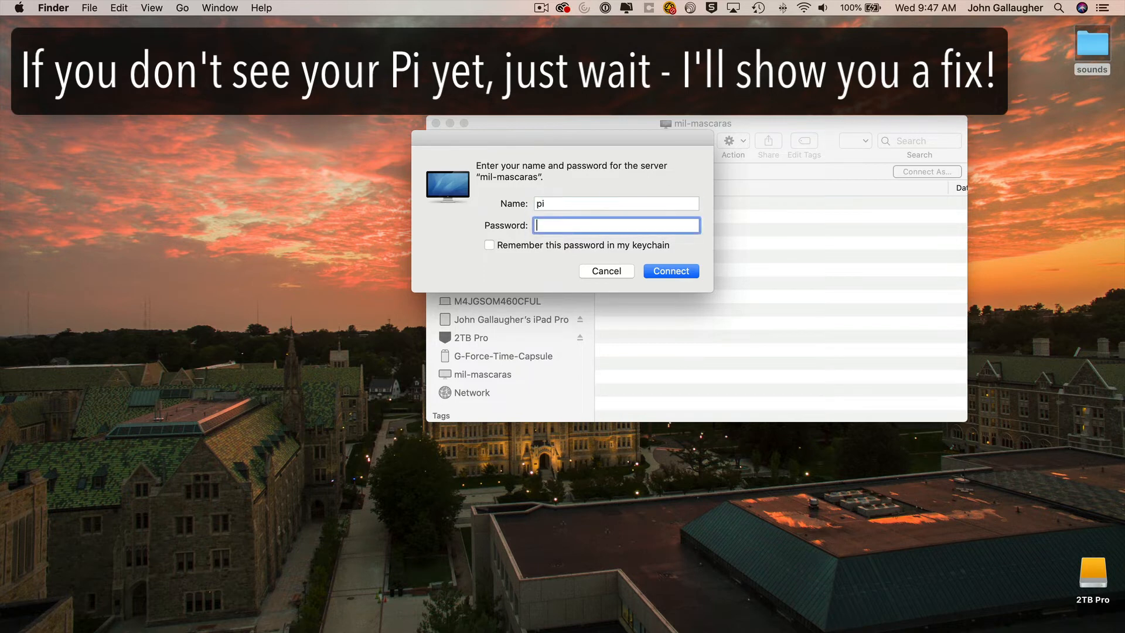
pyautogui.click(669, 271)
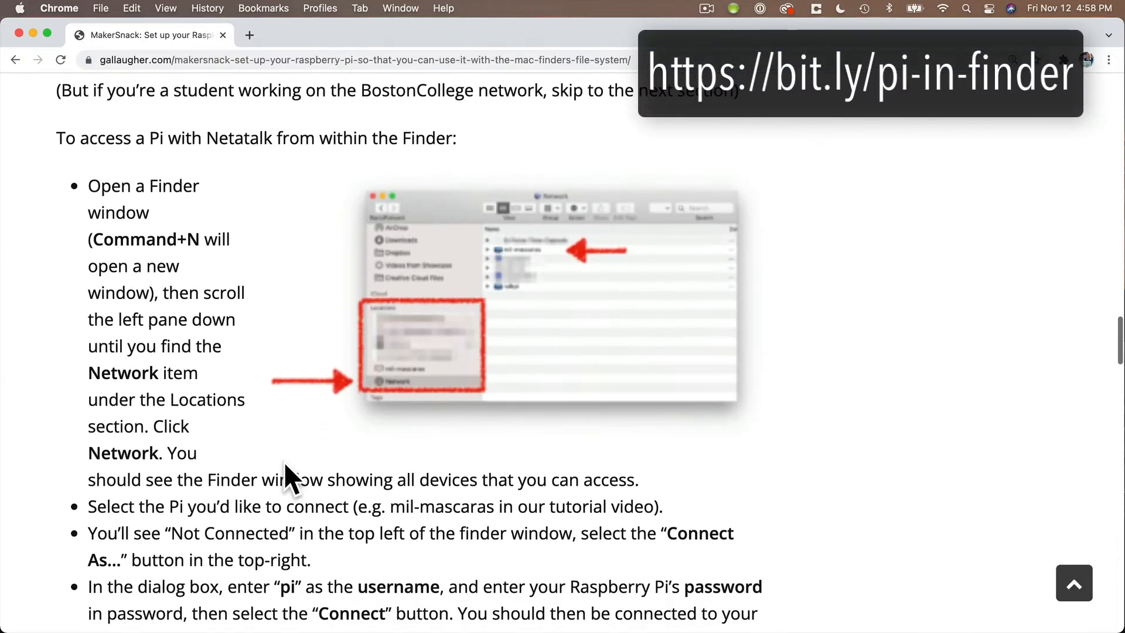
# Step: Scroll the Chrome tutorial to the BostonCollege network connection section
pyautogui.scroll(-3)
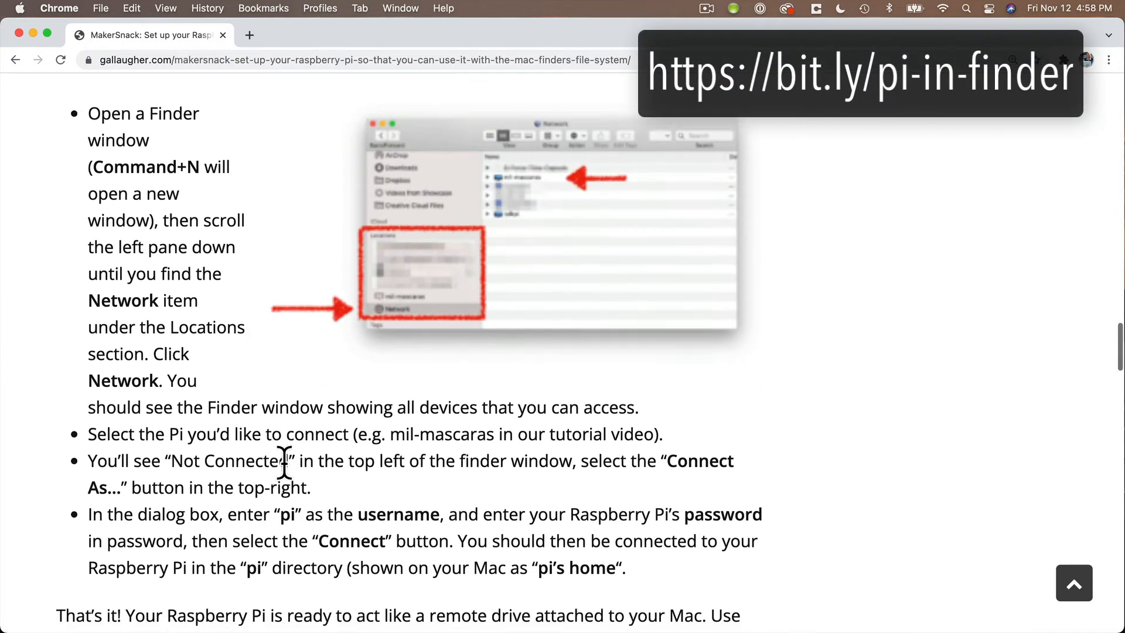
pyautogui.scroll(-3)
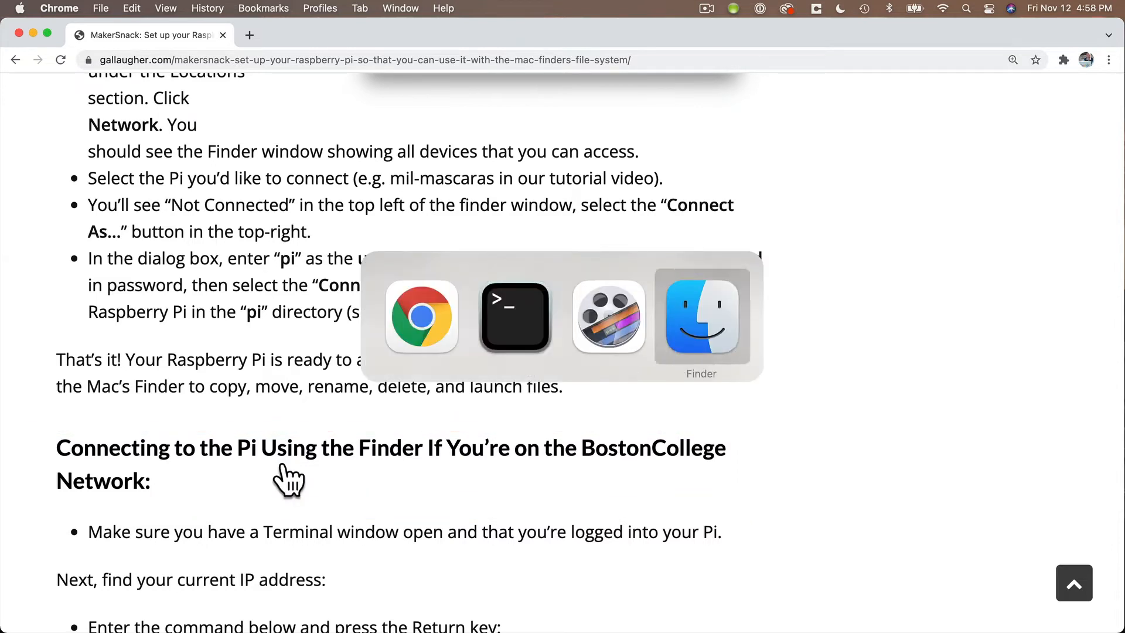
# Step: Connect to afp://builtwithprofg via Connect to Server and confirm the attempt
pyautogui.click(701, 316)
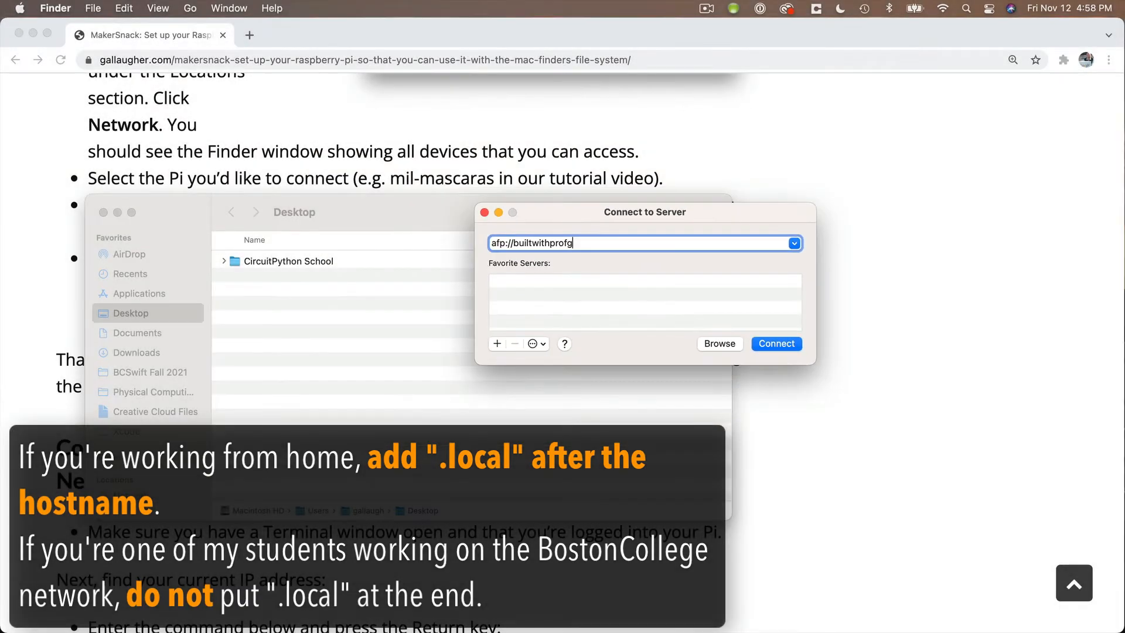
pyautogui.click(775, 343)
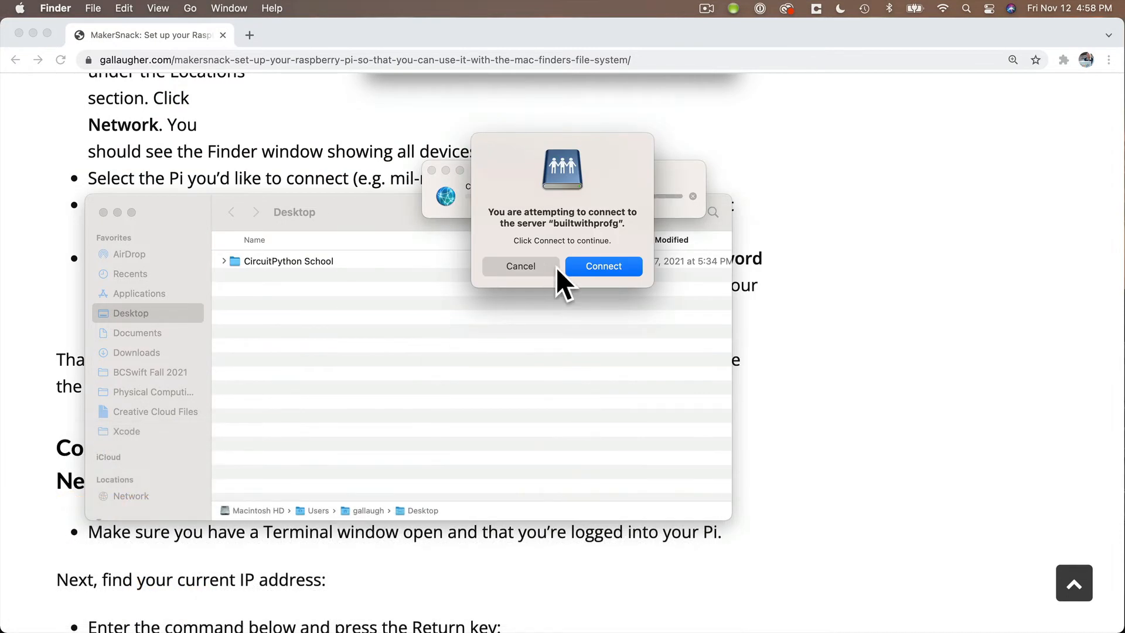
pyautogui.click(603, 266)
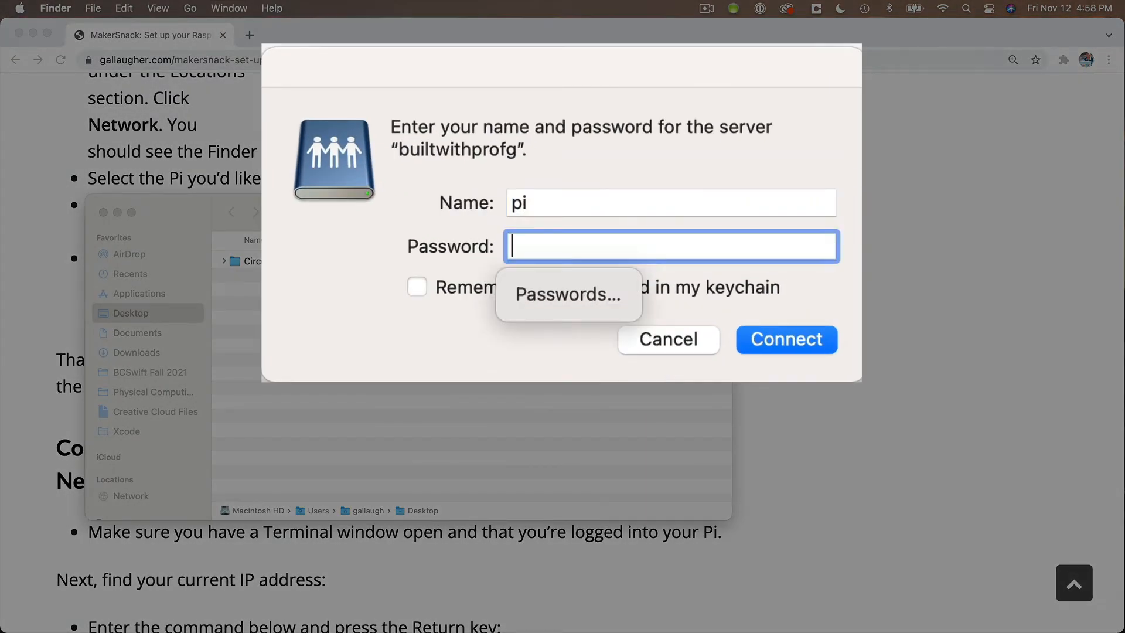
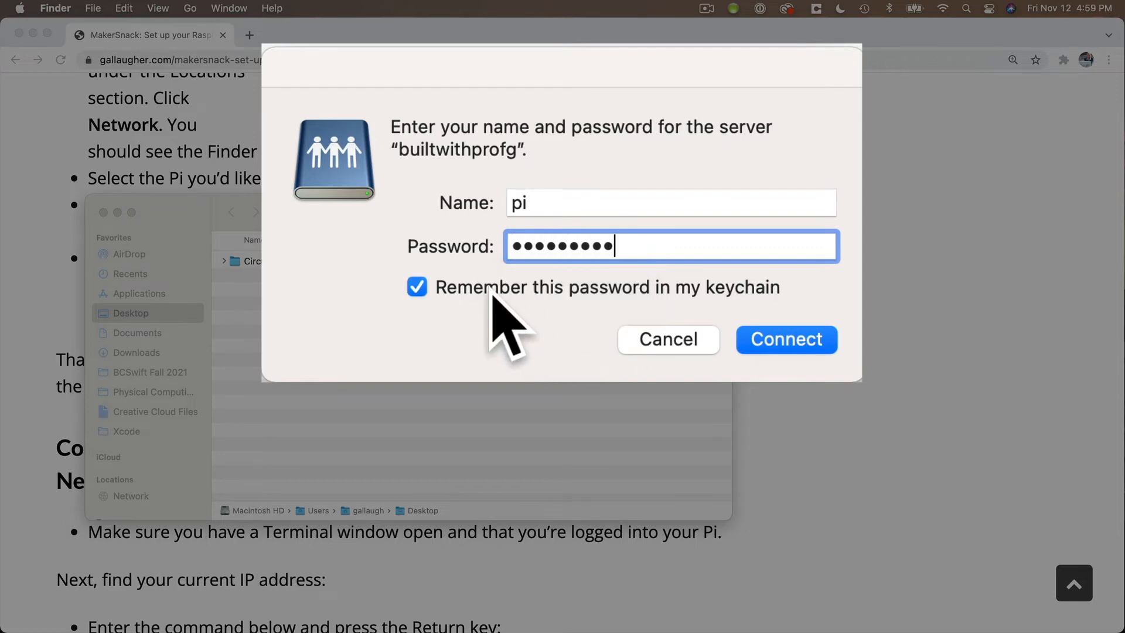
pyautogui.click(785, 338)
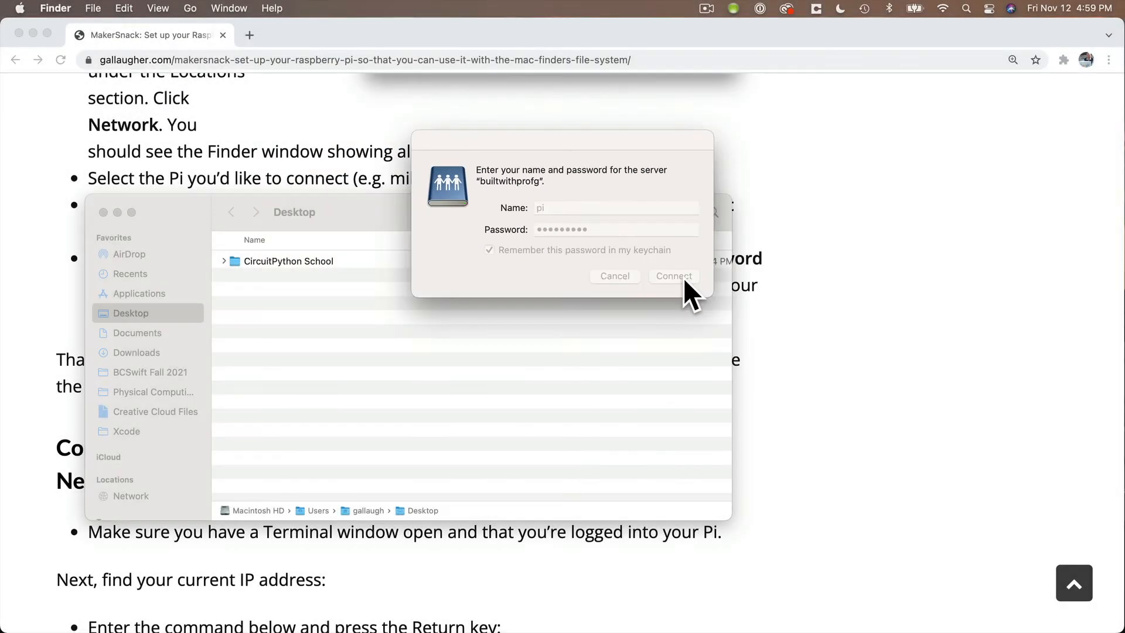
# Step: Select the builtwithprofg server (connected as pi) in the sidebar and enter pi's home folder
pyautogui.click(672, 275)
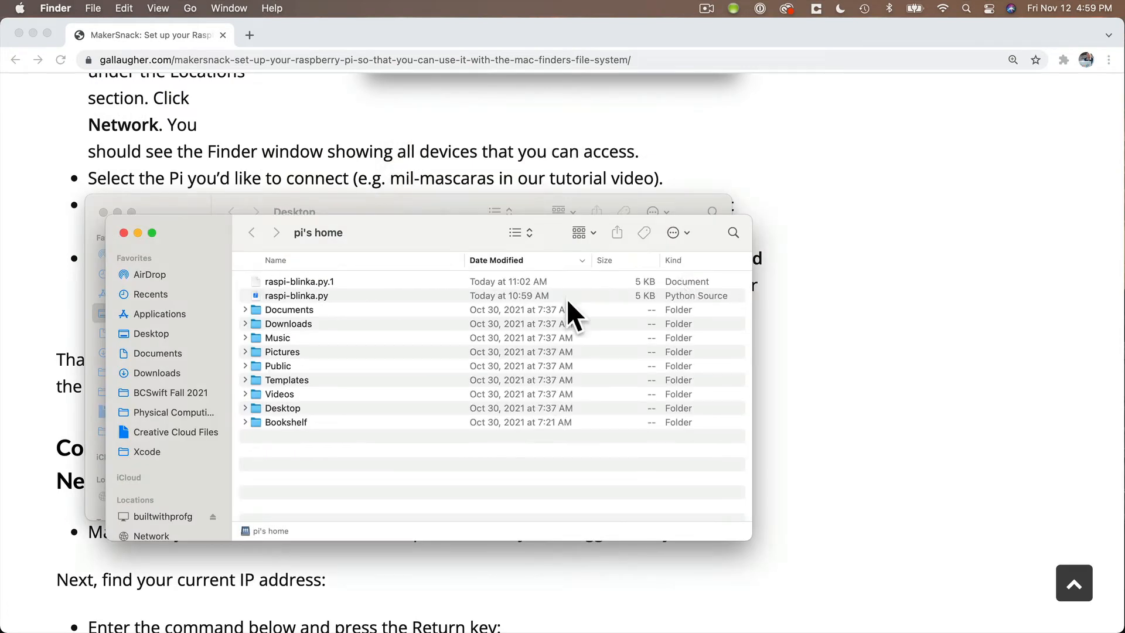
pyautogui.scroll(-3)
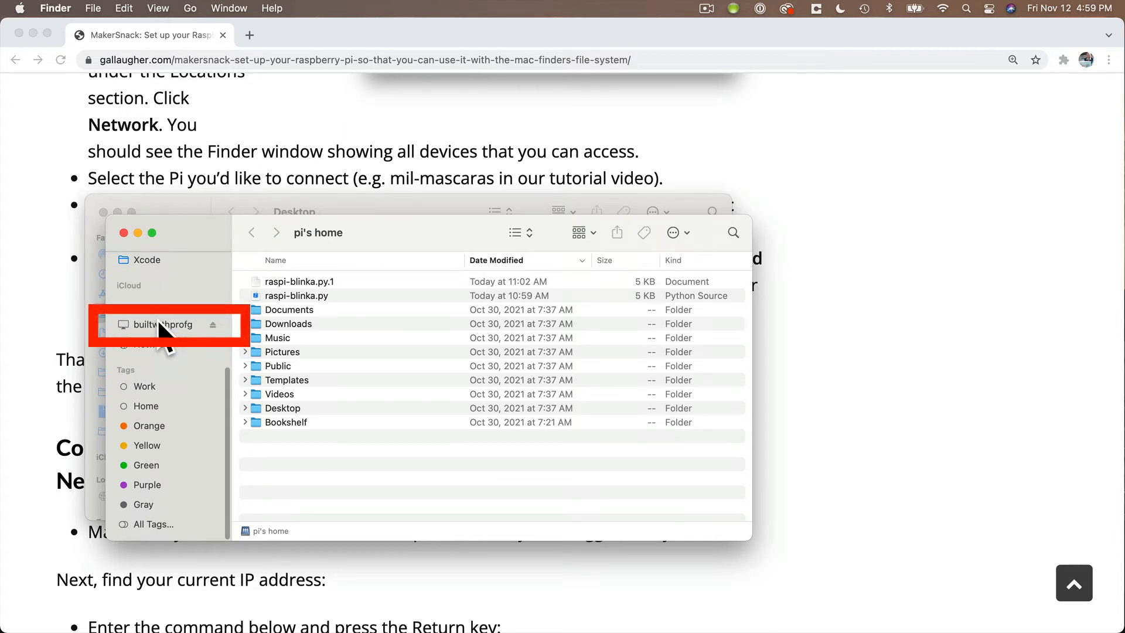
pyautogui.click(165, 324)
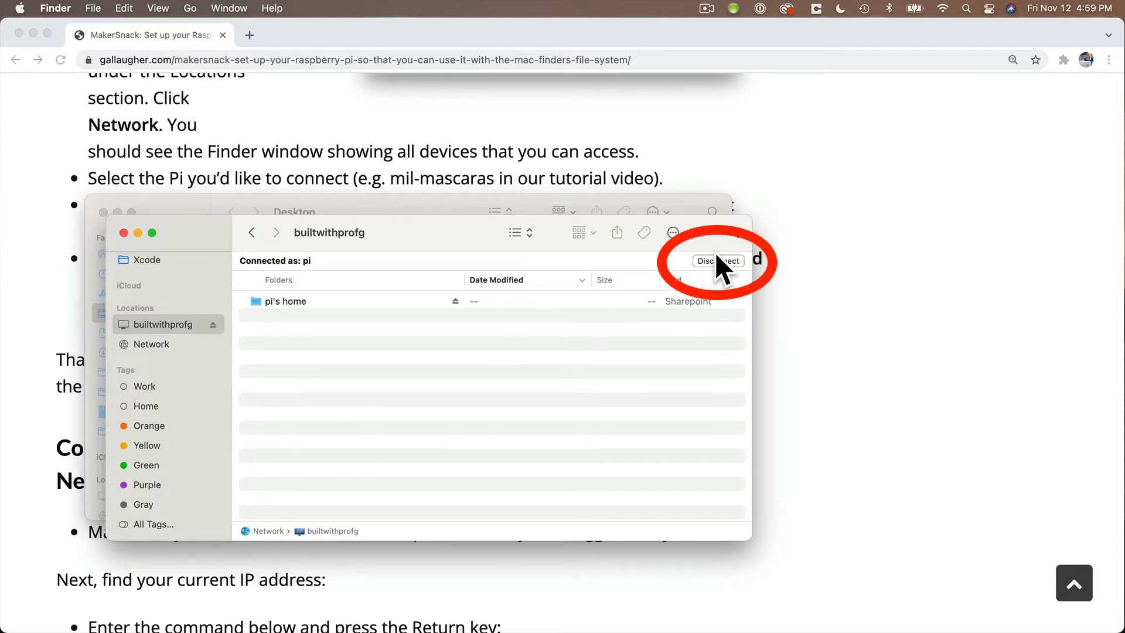
pyautogui.moveTo(366, 323)
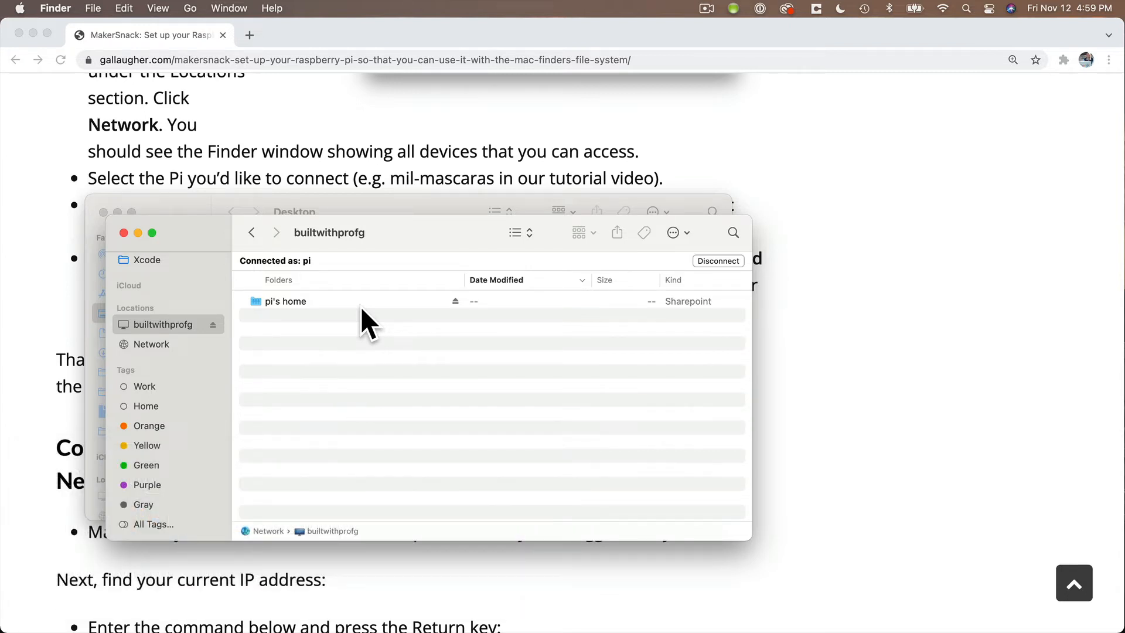
pyautogui.doubleClick(285, 301)
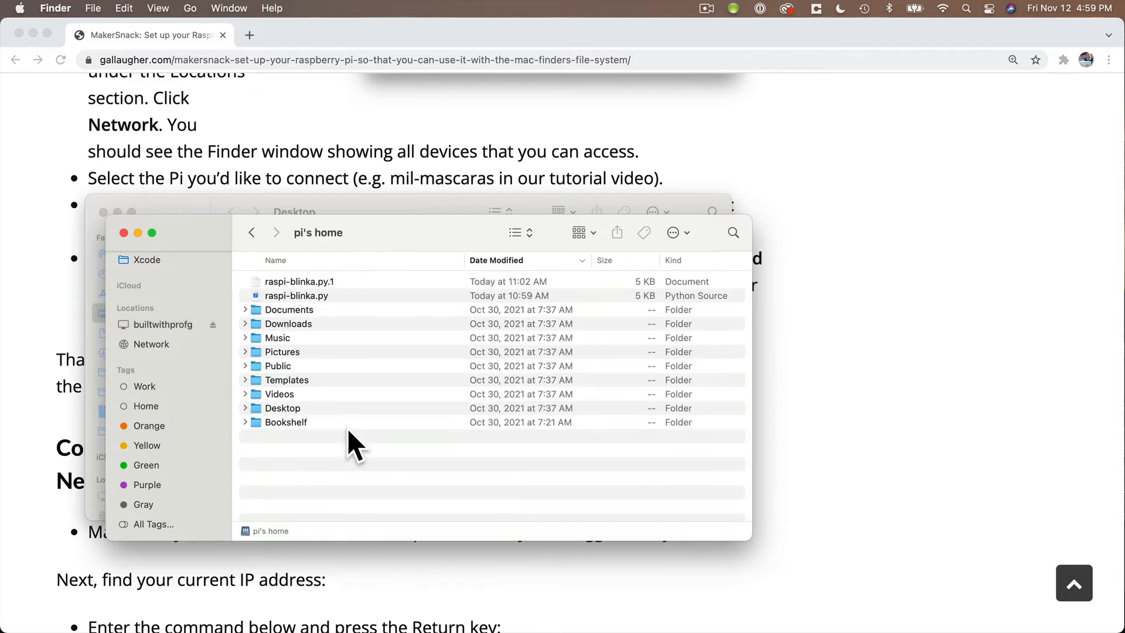
pyautogui.moveTo(394, 525)
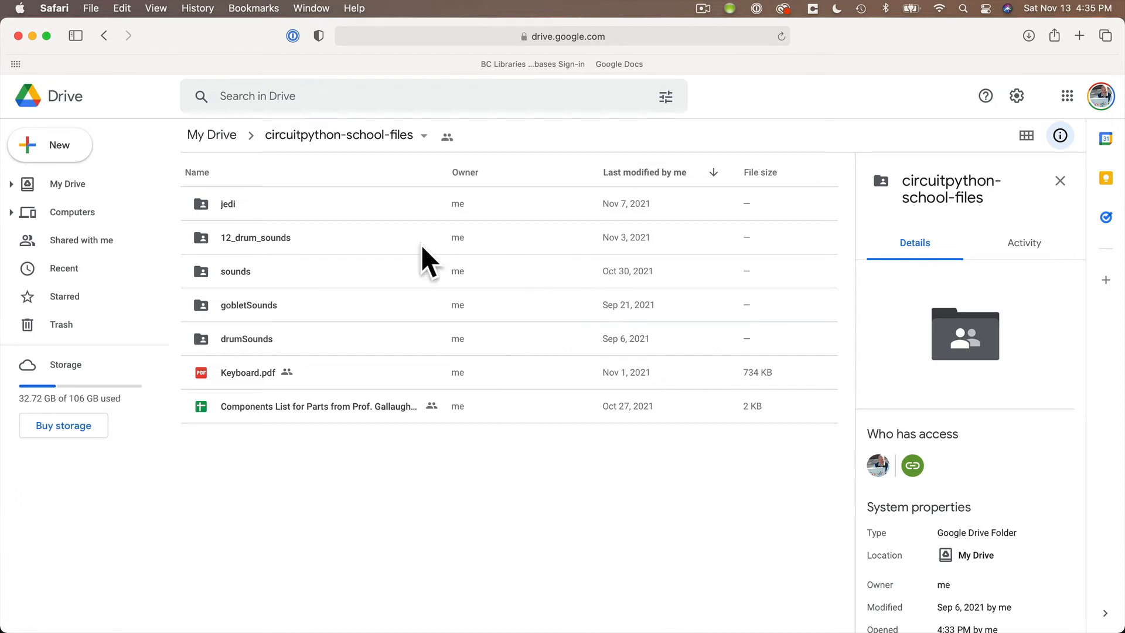
# Step: Enter the 12_drum_sounds folder inside circuitpython-school-files on Google Drive
pyautogui.doubleClick(254, 237)
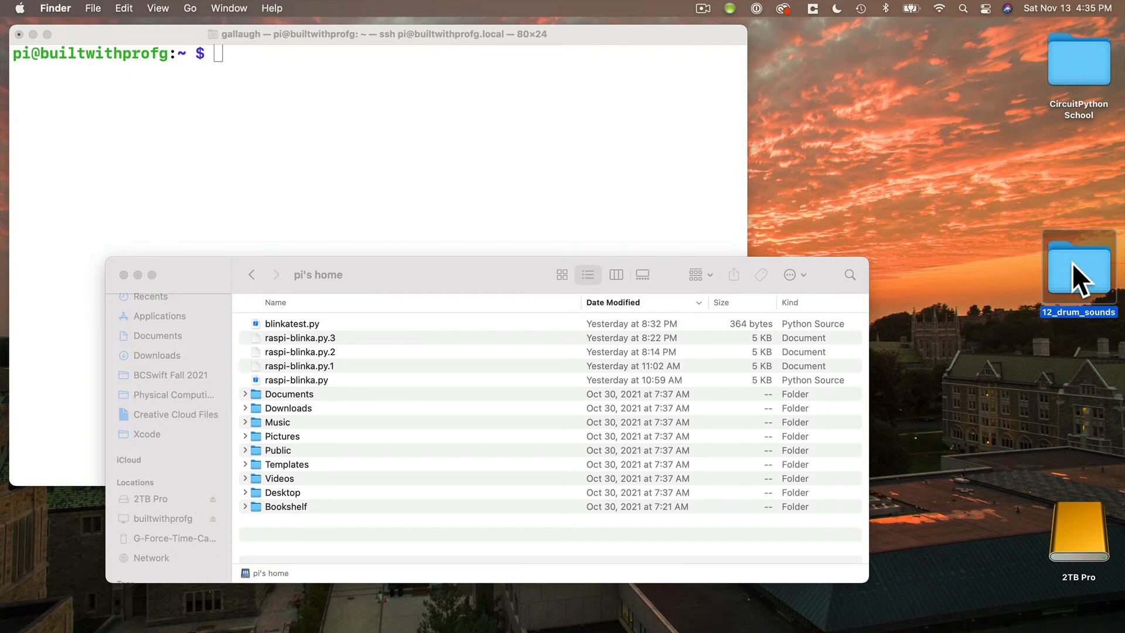
# Step: Check the desktop 12_drum_sounds folder, then enter the copy placed in pi's home on the Pi
pyautogui.doubleClick(1078, 263)
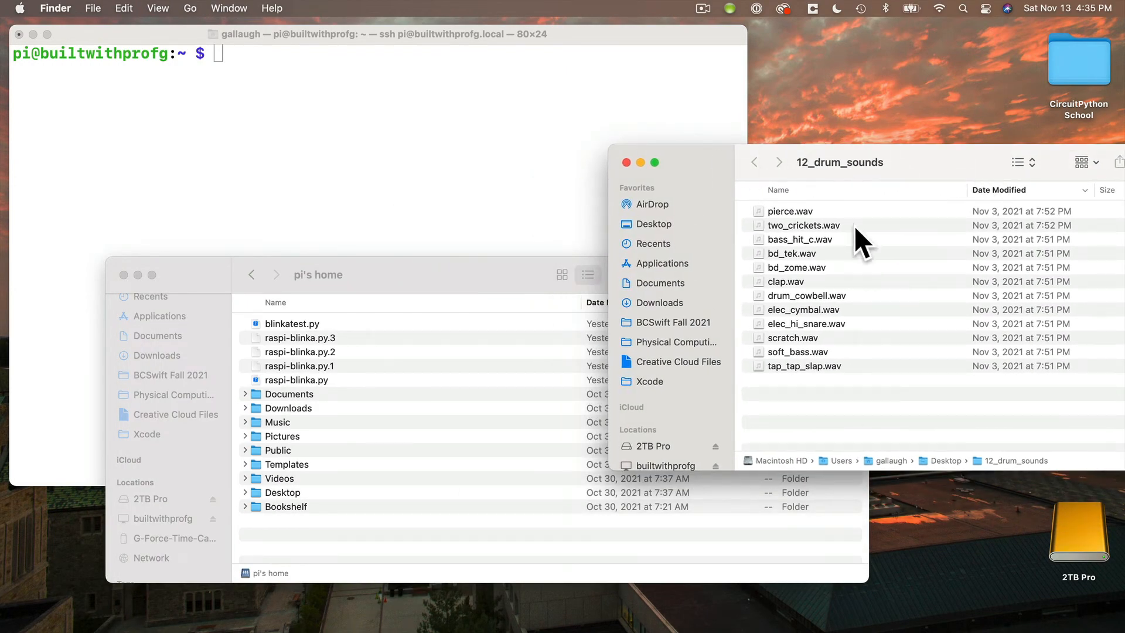
pyautogui.click(626, 162)
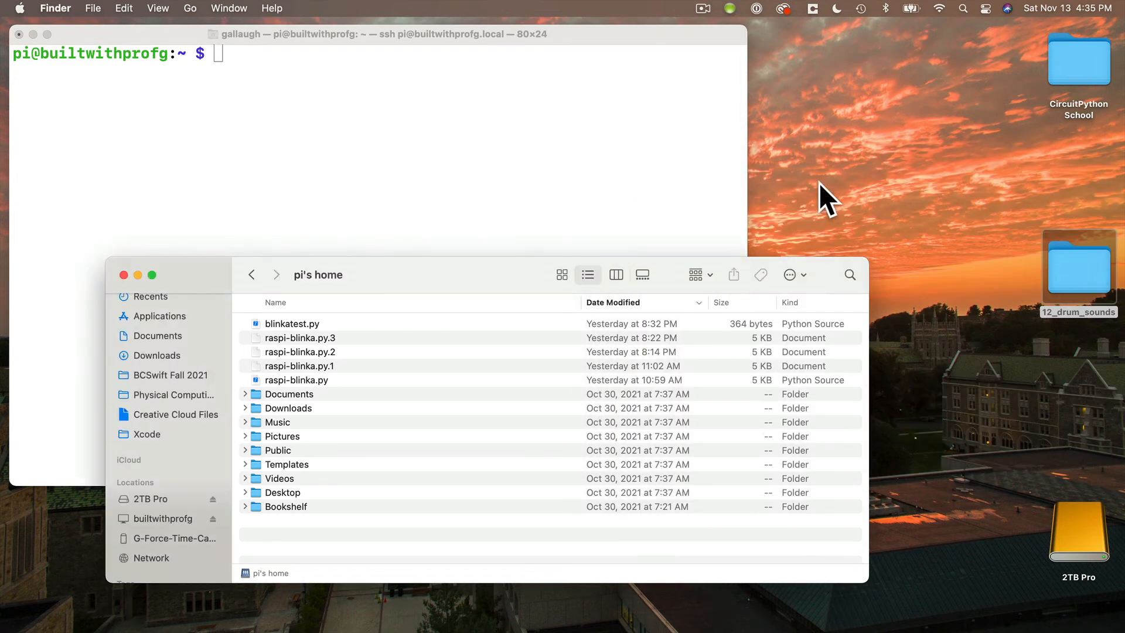
pyautogui.moveTo(1090, 281)
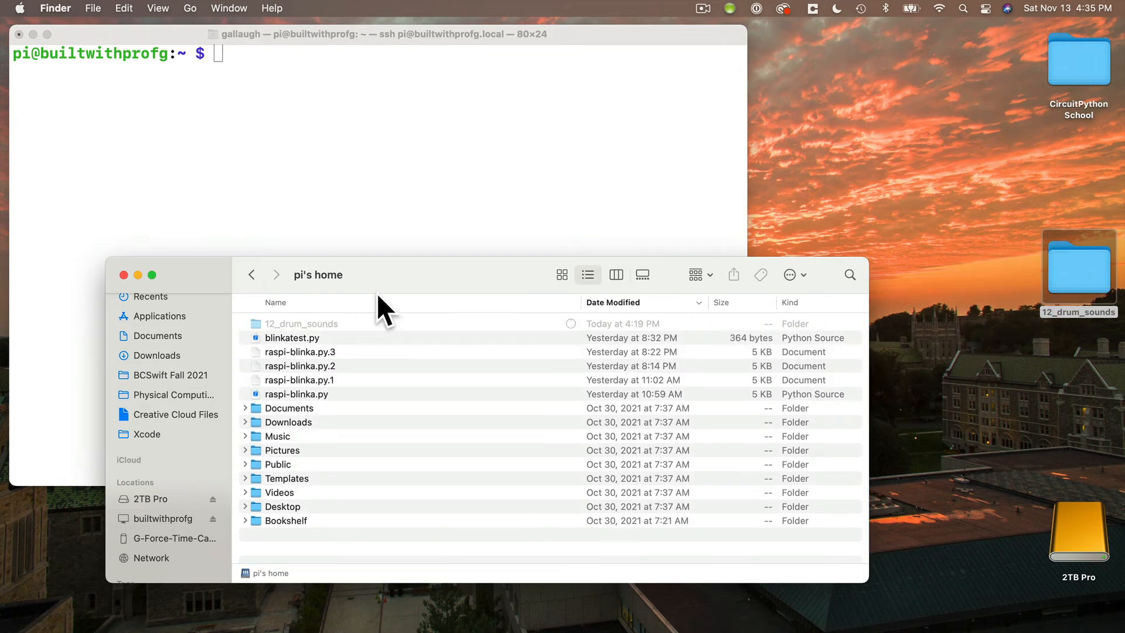
pyautogui.moveTo(337, 332)
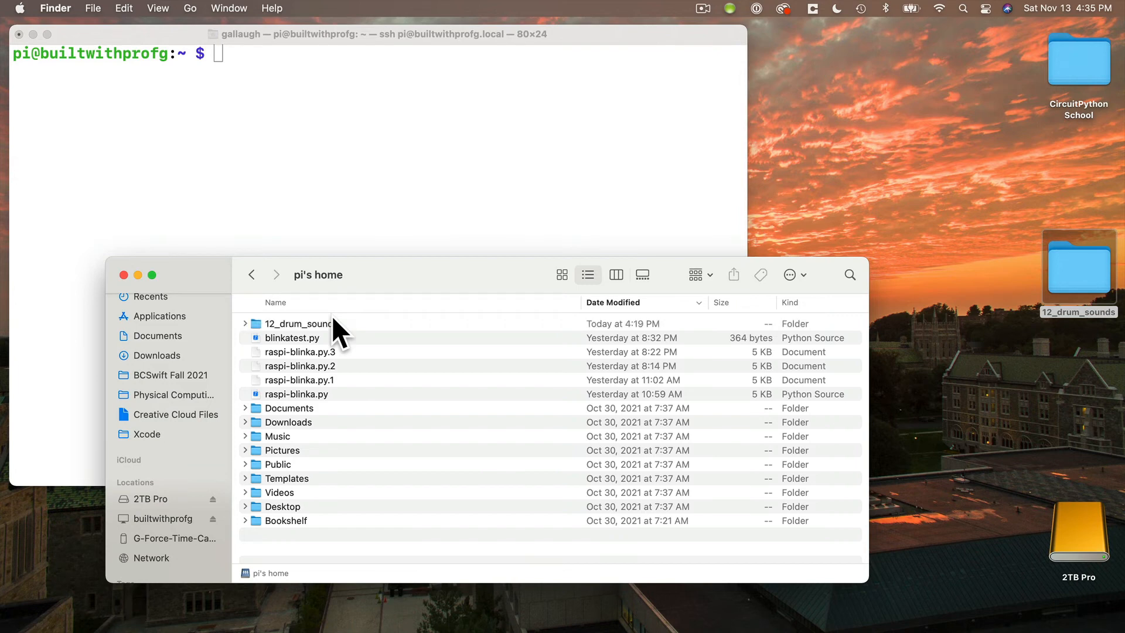
pyautogui.doubleClick(297, 323)
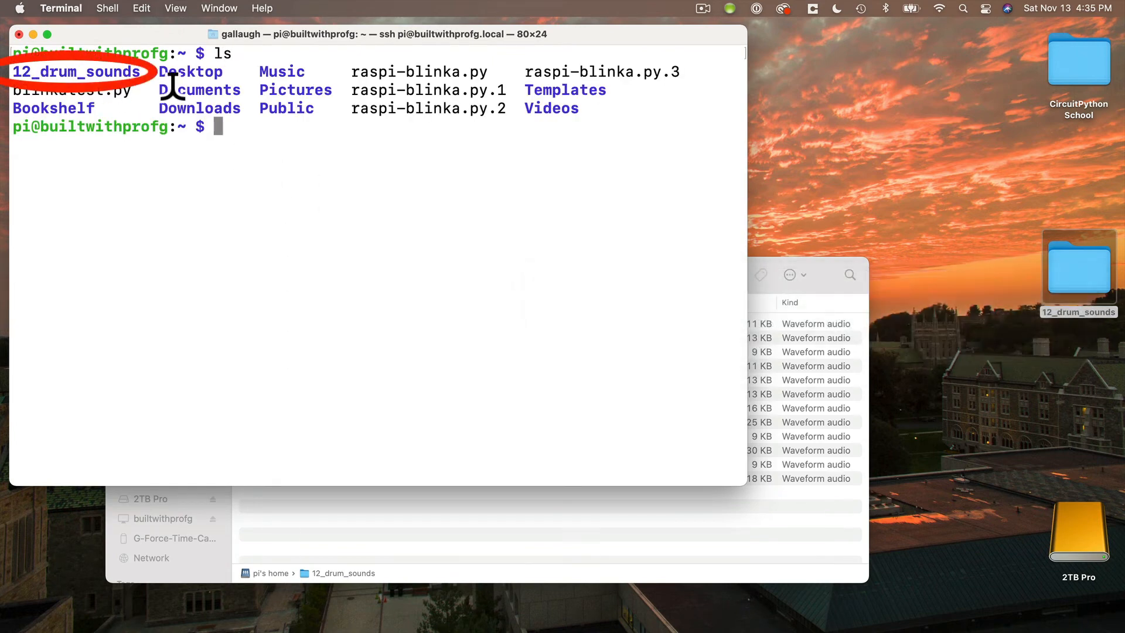
pyautogui.moveTo(315, 157)
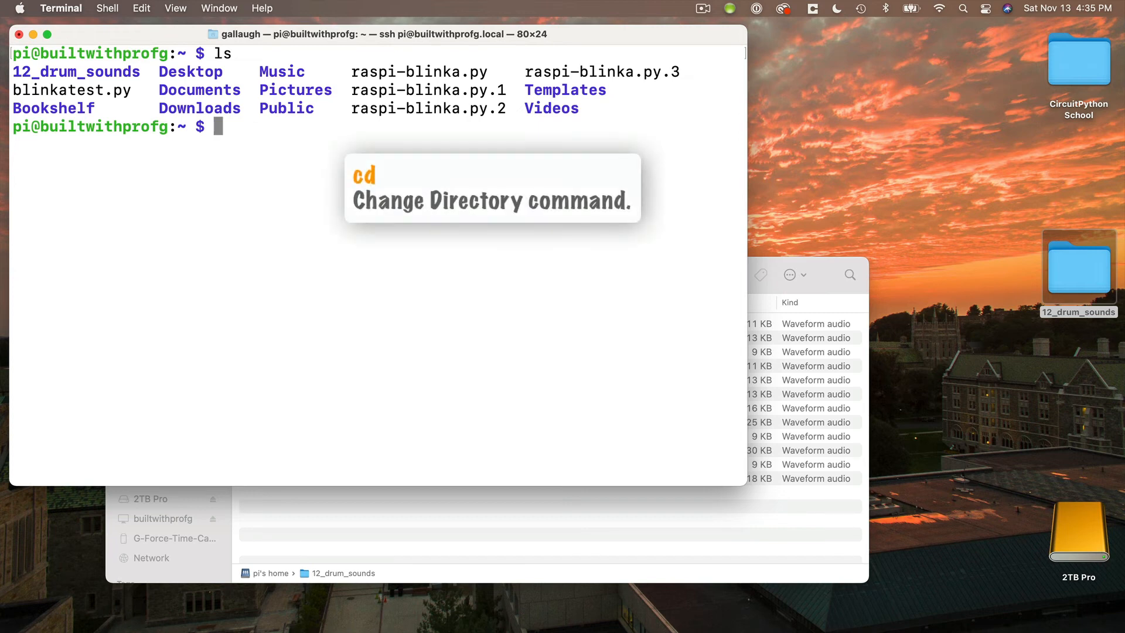
# Step: Move into 12_drum_sounds with cd and list its twelve drum .wav files with ls
pyautogui.write('cd')
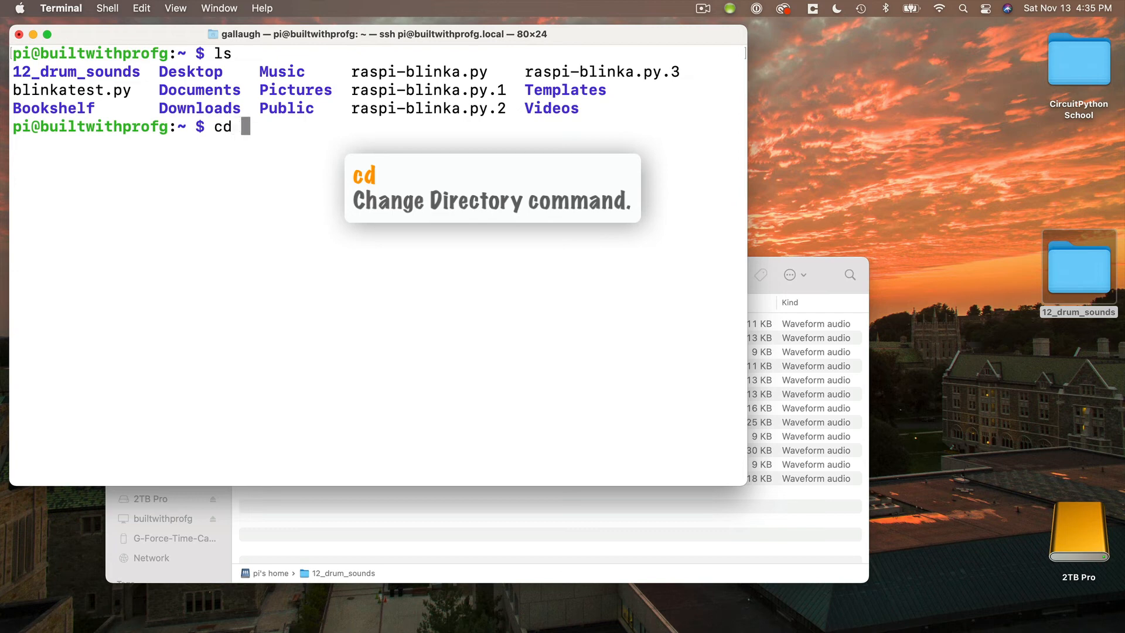
pyautogui.write('12')
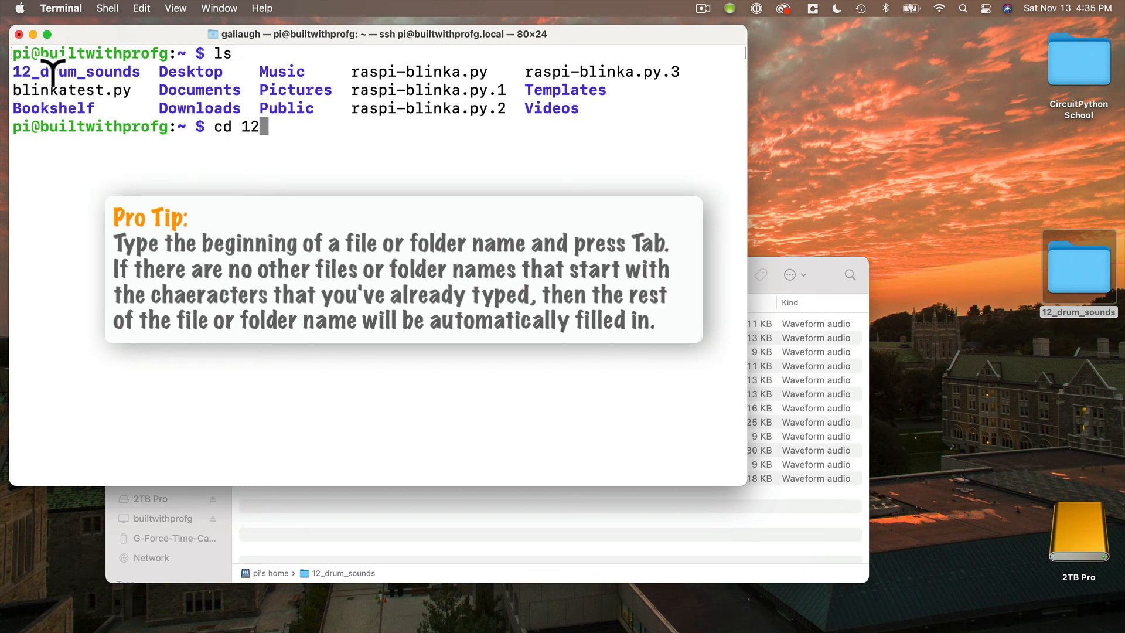
pyautogui.press('Tab')
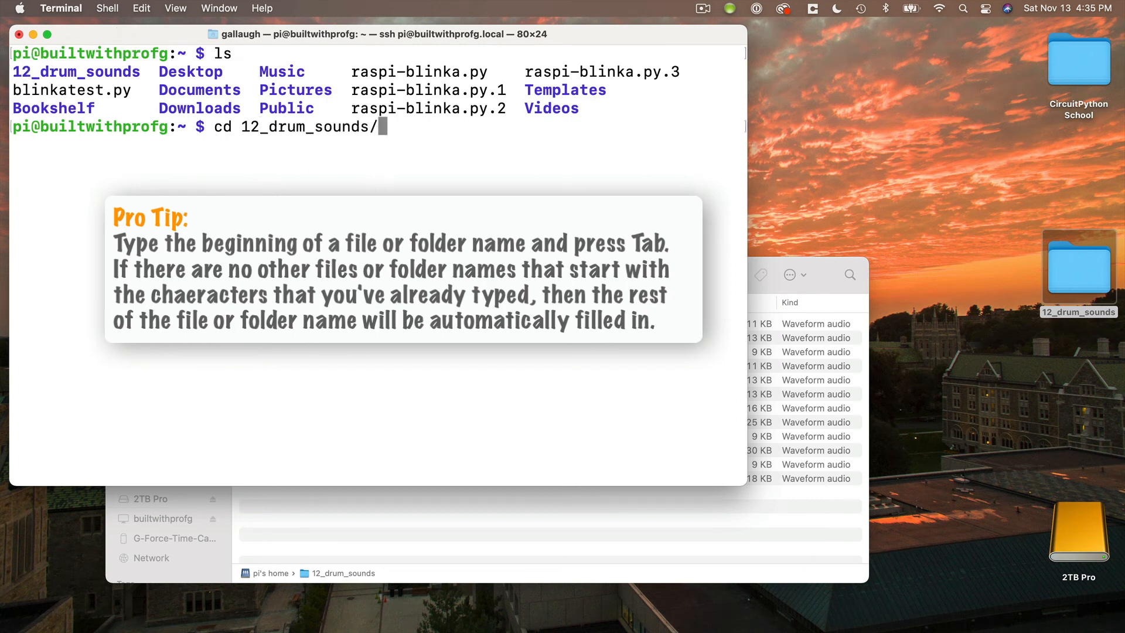
pyautogui.moveTo(300, 70)
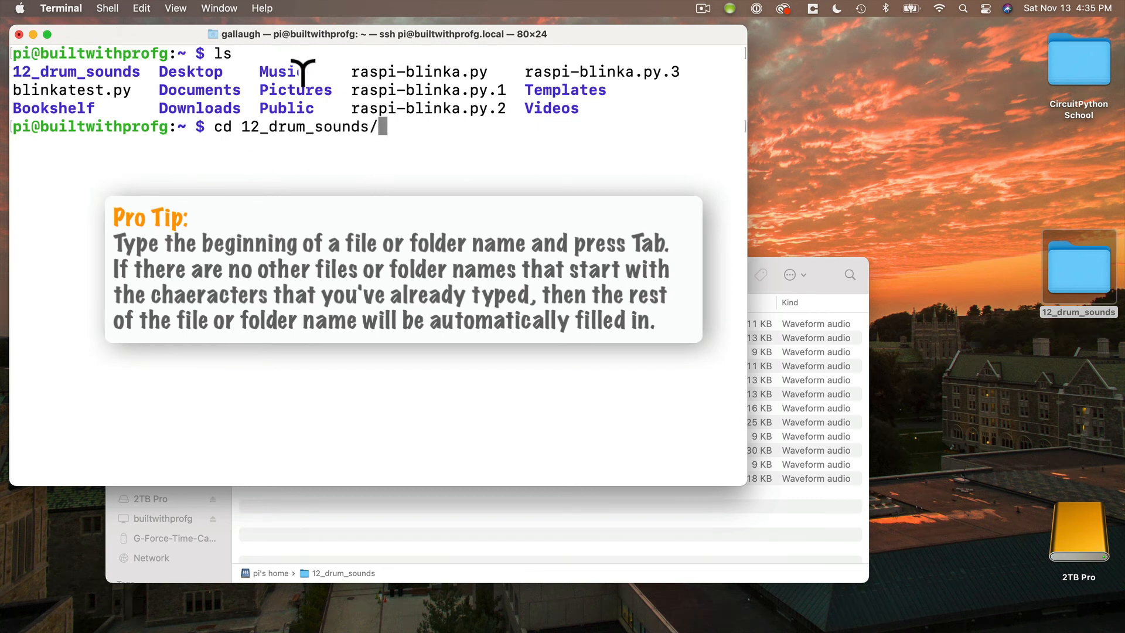
pyautogui.moveTo(486, 185)
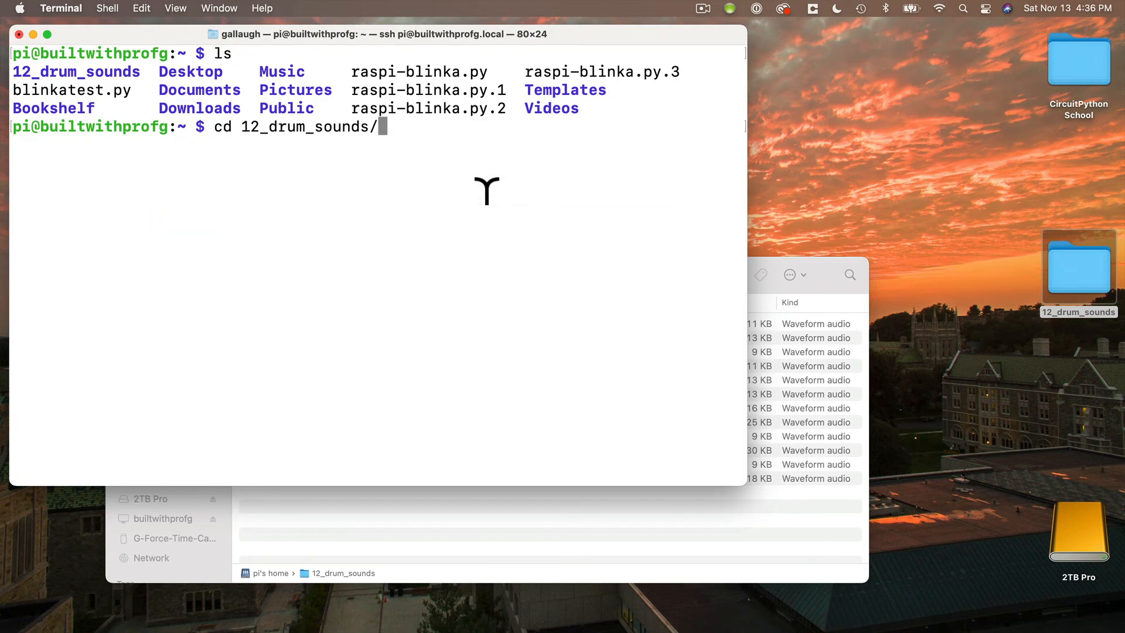
pyautogui.press('Return')
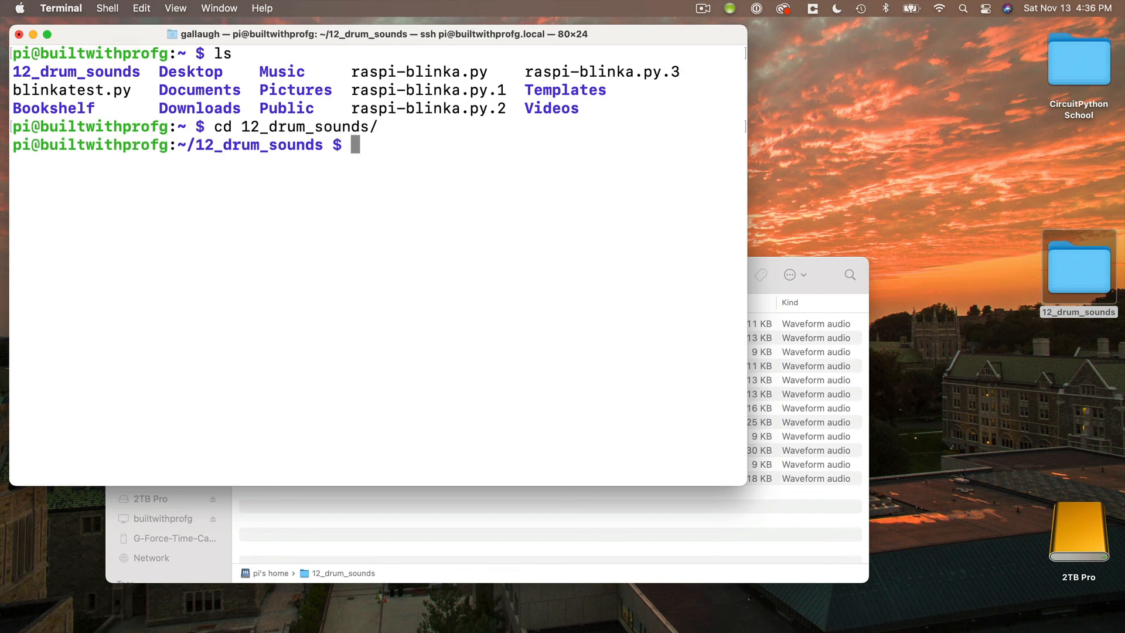
pyautogui.moveTo(338, 89)
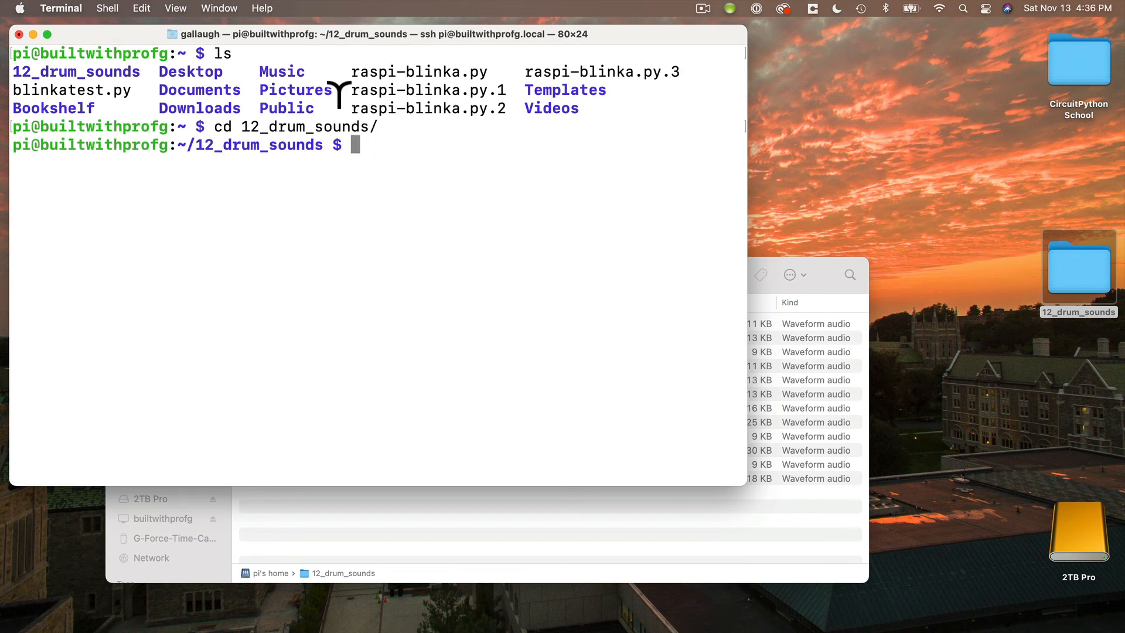
pyautogui.moveTo(419, 212)
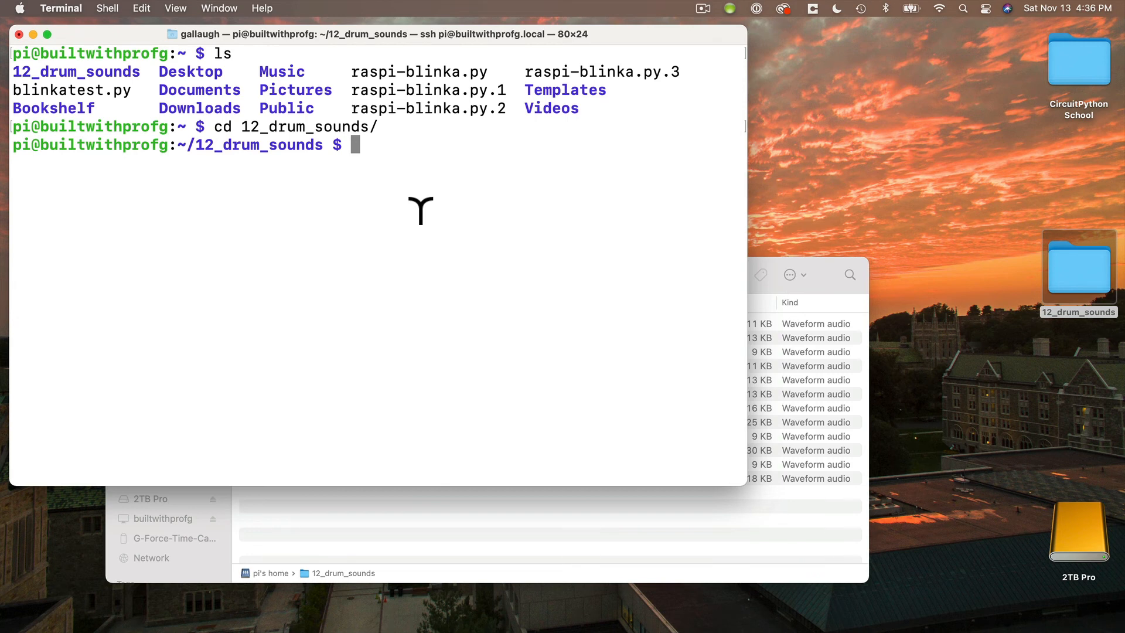
pyautogui.write('ls')
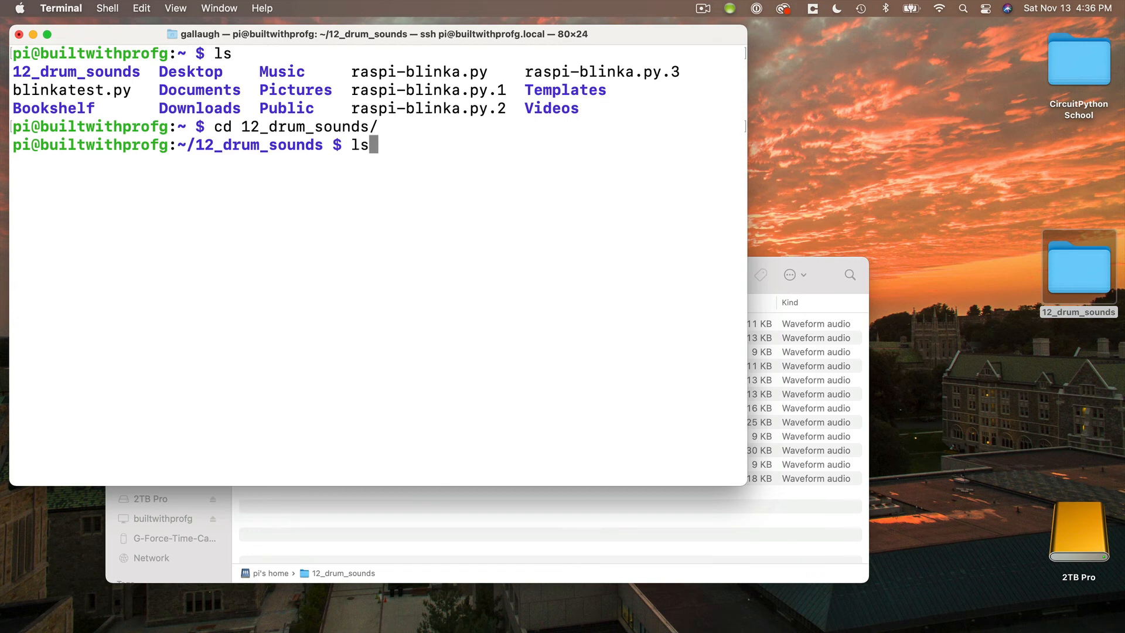
pyautogui.press('Return')
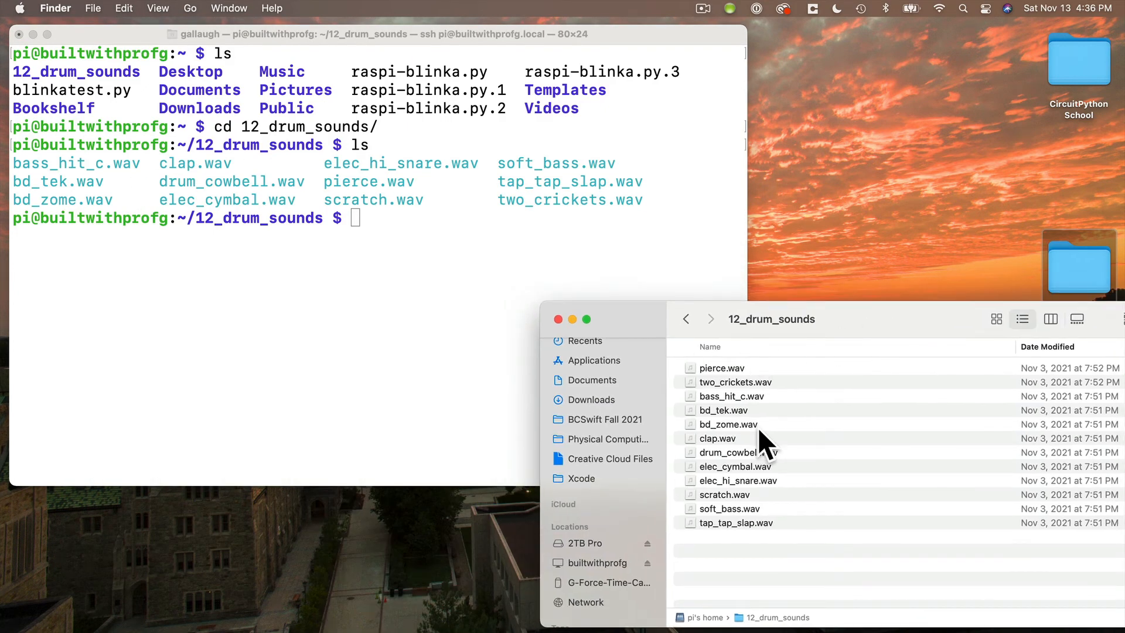
# Step: Return to pi's home folder with cd .
pyautogui.click(710, 346)
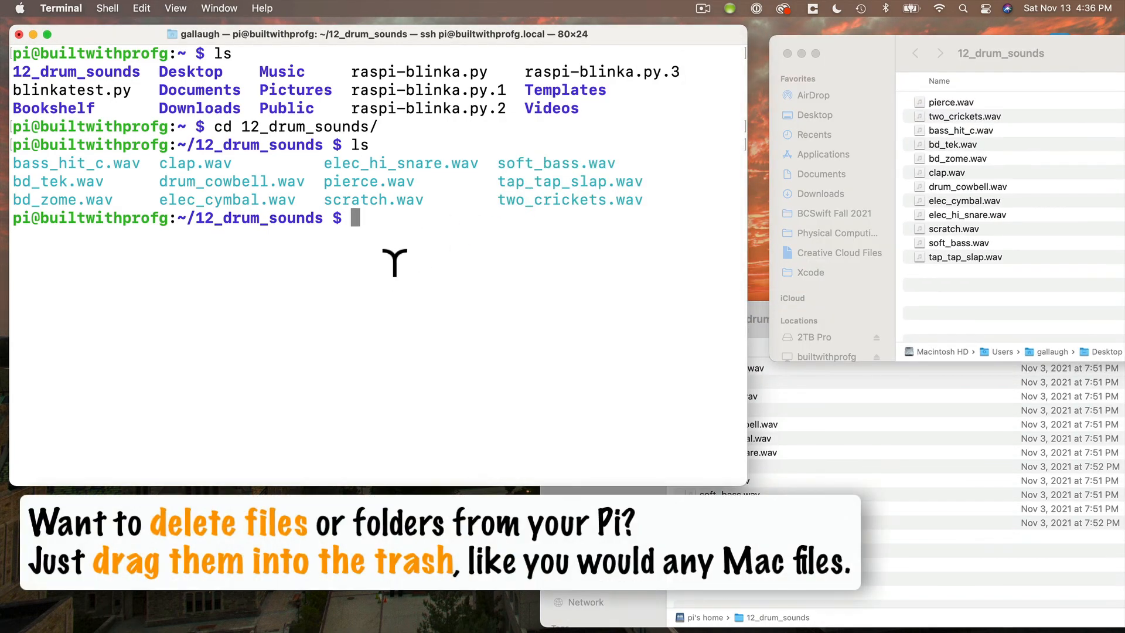
pyautogui.write('cd ..')
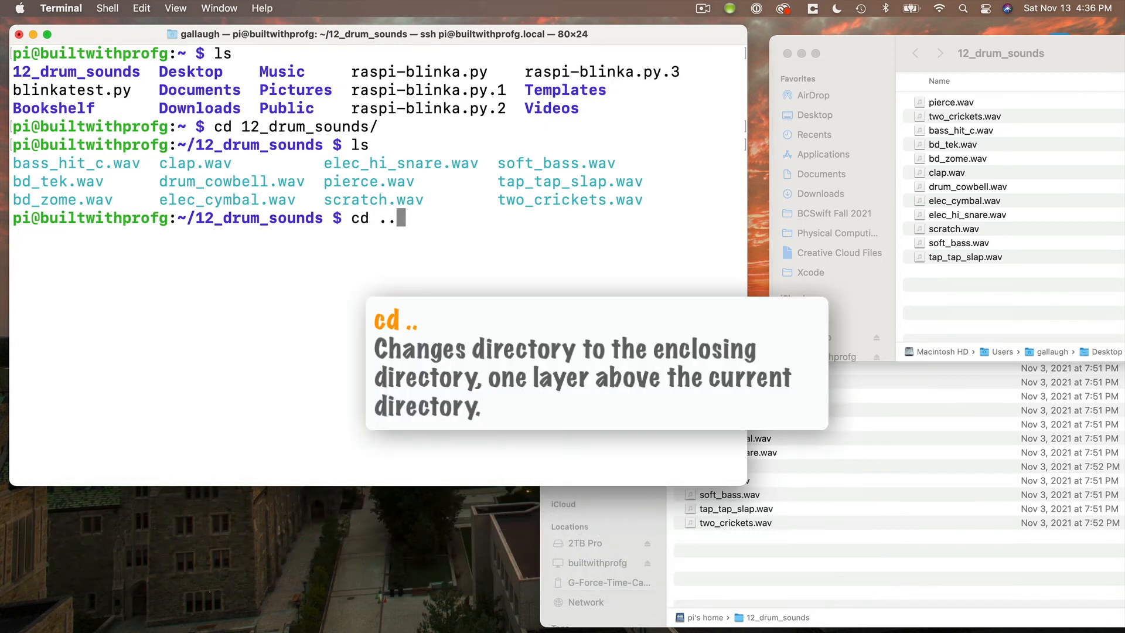
pyautogui.press('Return')
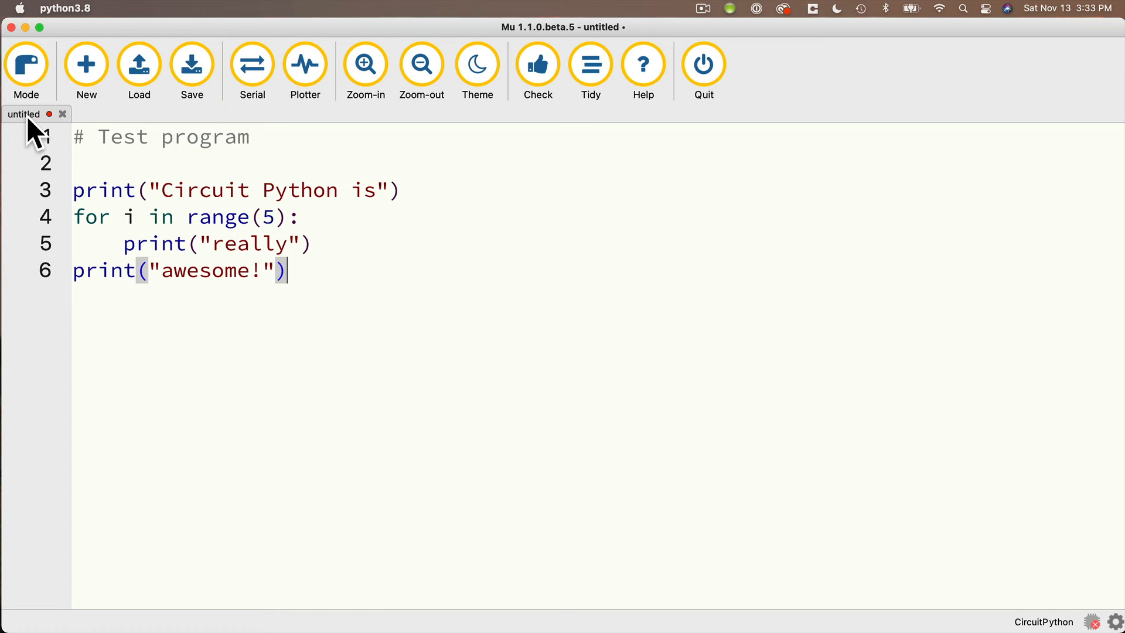
# Step: Save Mu's test program as python_is_great.py in pi's home on the builtwithprofg share
pyautogui.click(191, 65)
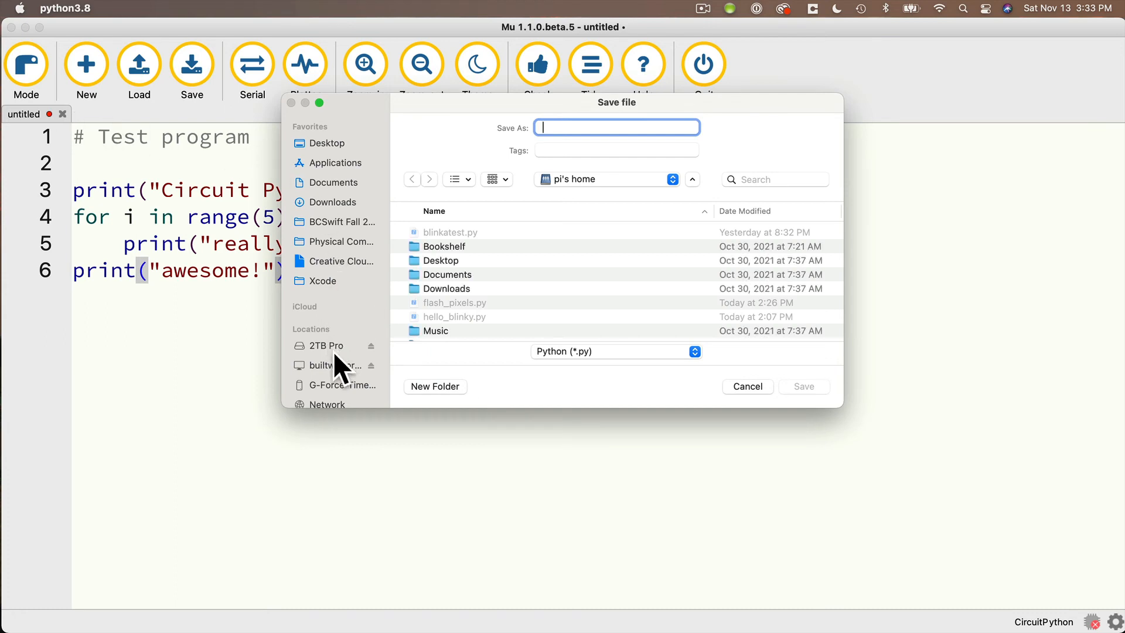
pyautogui.click(333, 365)
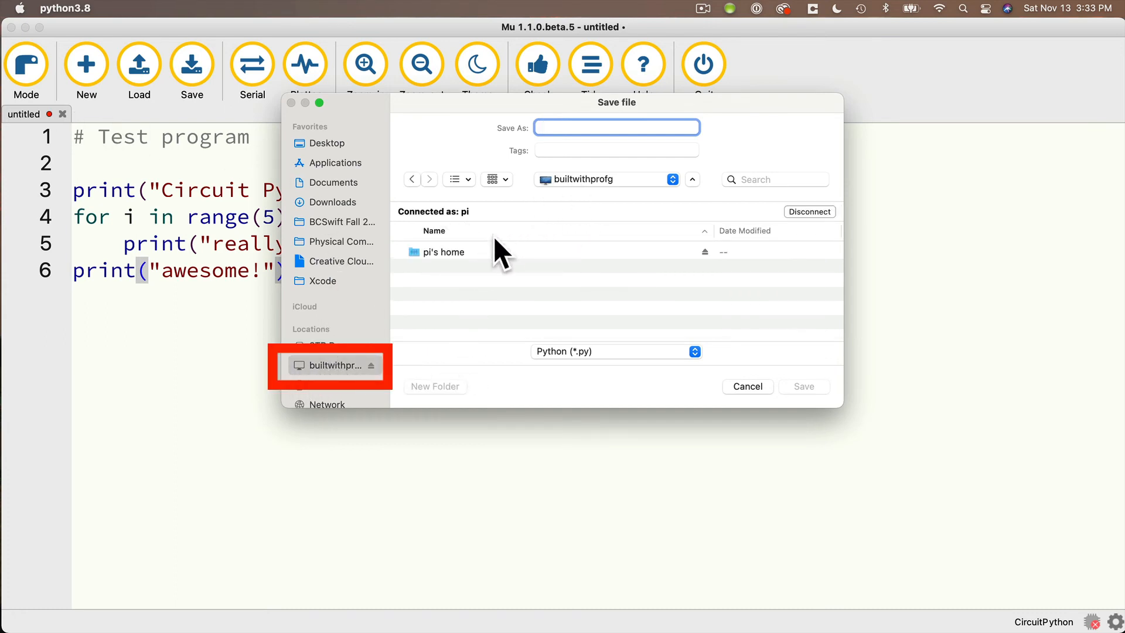
pyautogui.click(445, 252)
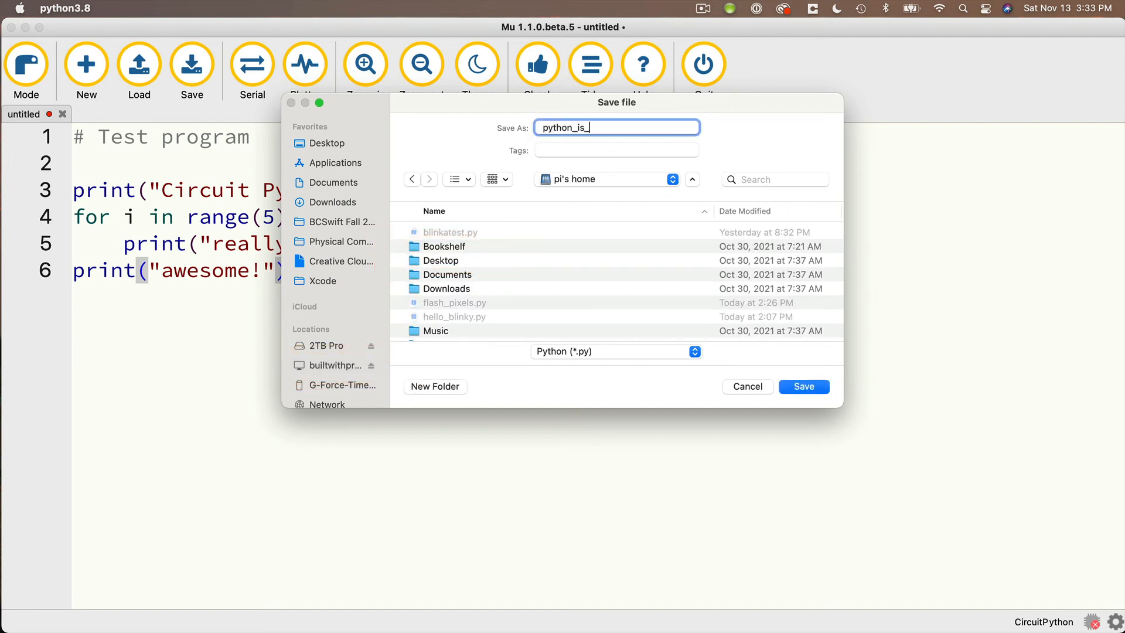
pyautogui.click(803, 386)
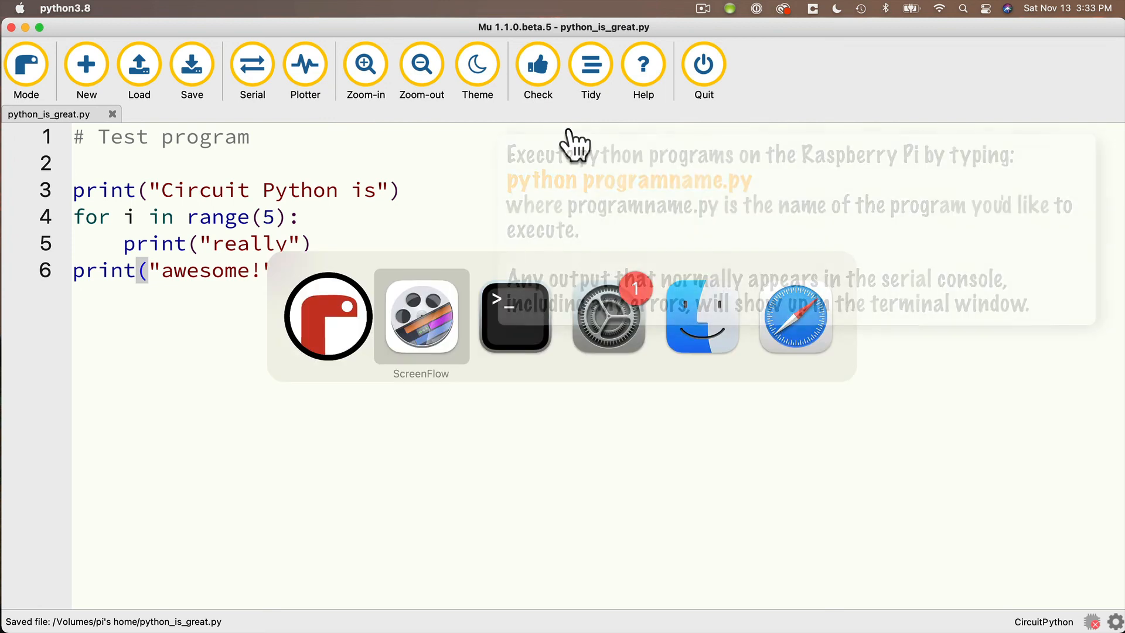
# Step: Run python python_is_great.py on the Pi, printing Circuit Python is, five really lines, and awesome!
pyautogui.click(515, 317)
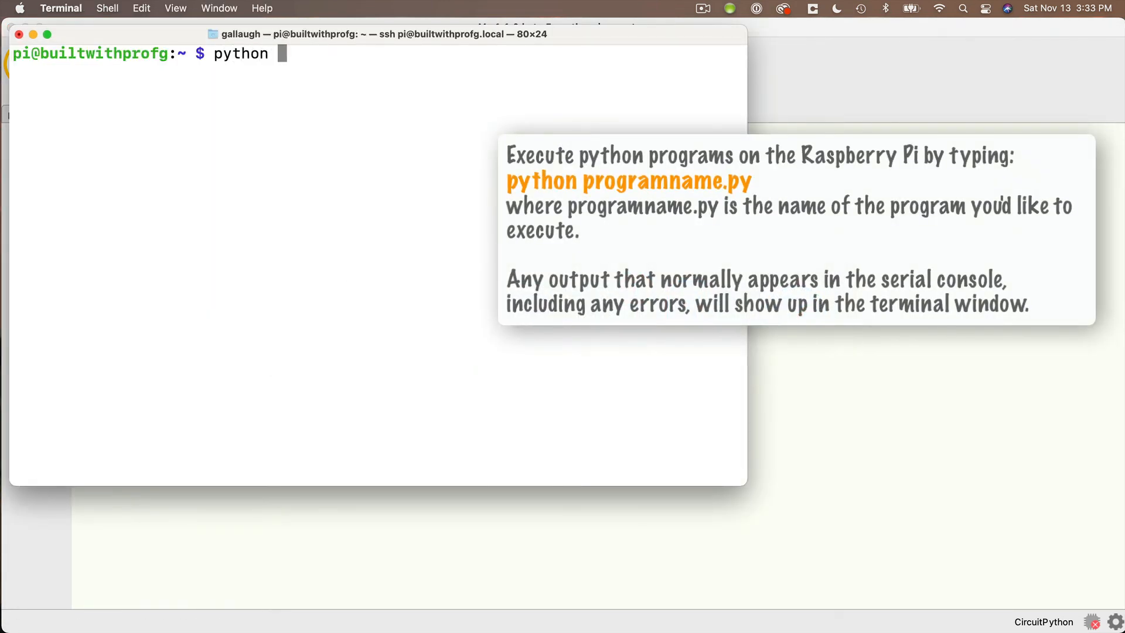
pyautogui.write('python_is_great.py')
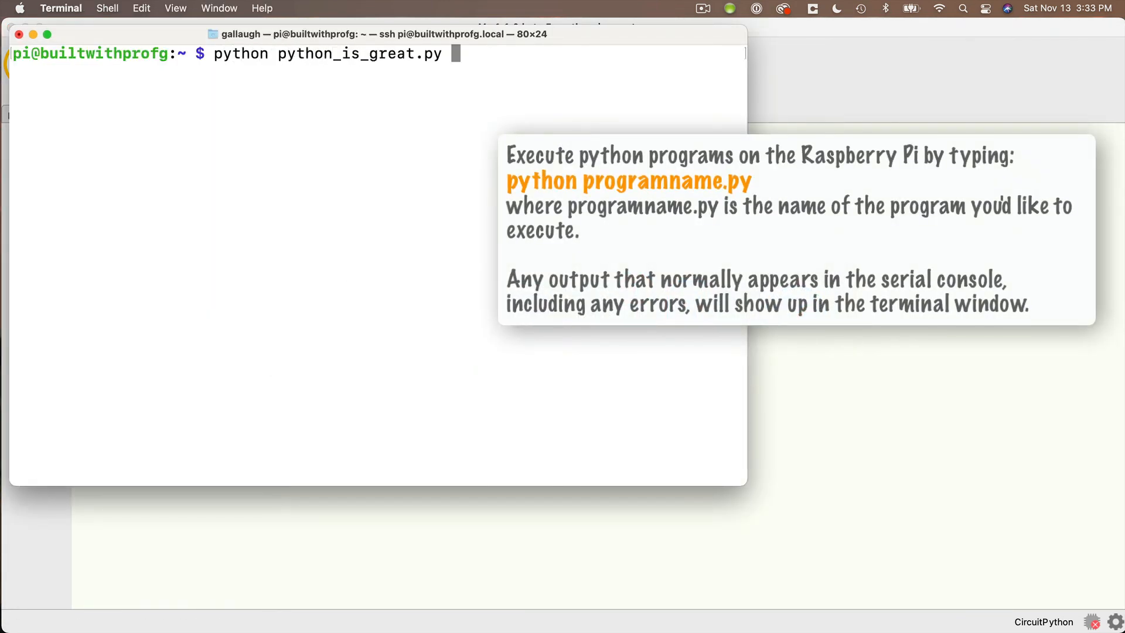
pyautogui.press('Return')
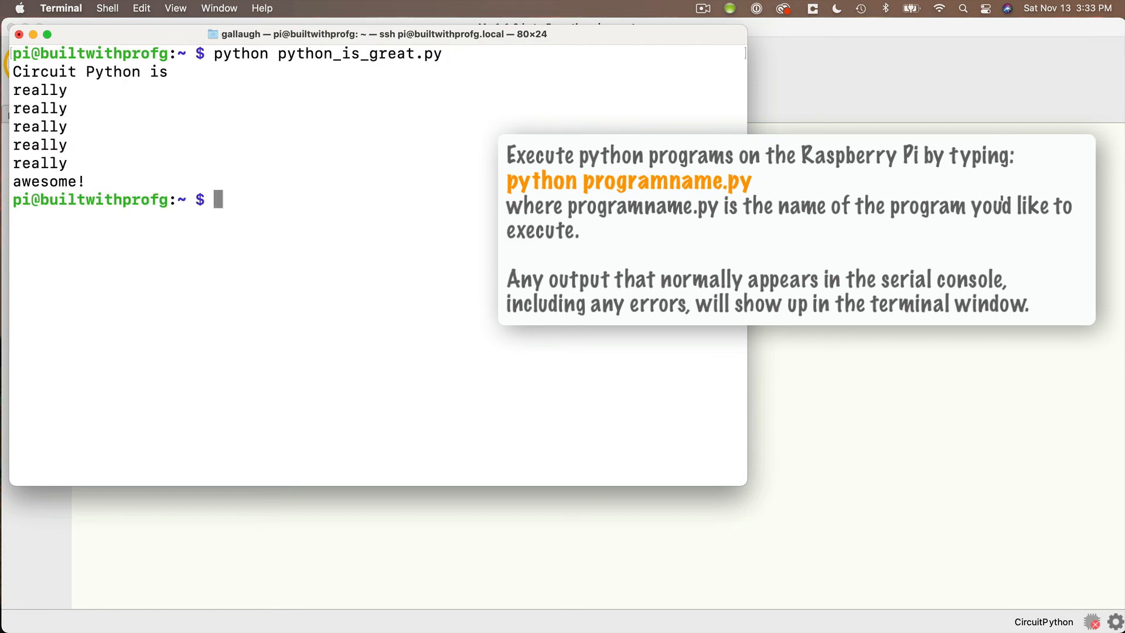
pyautogui.moveTo(369, 228)
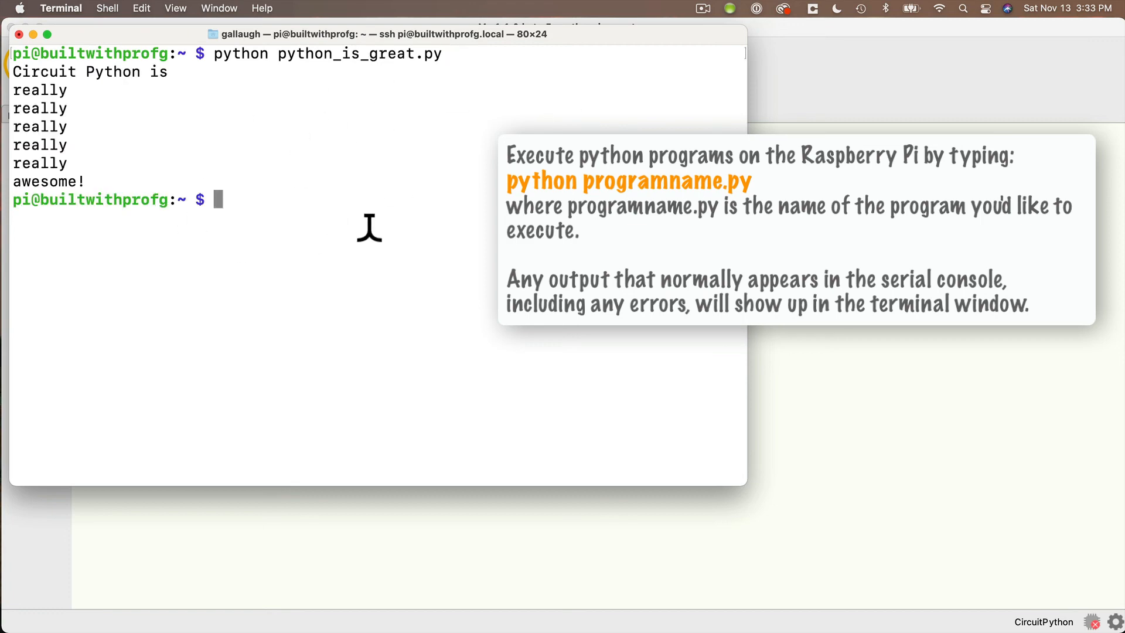